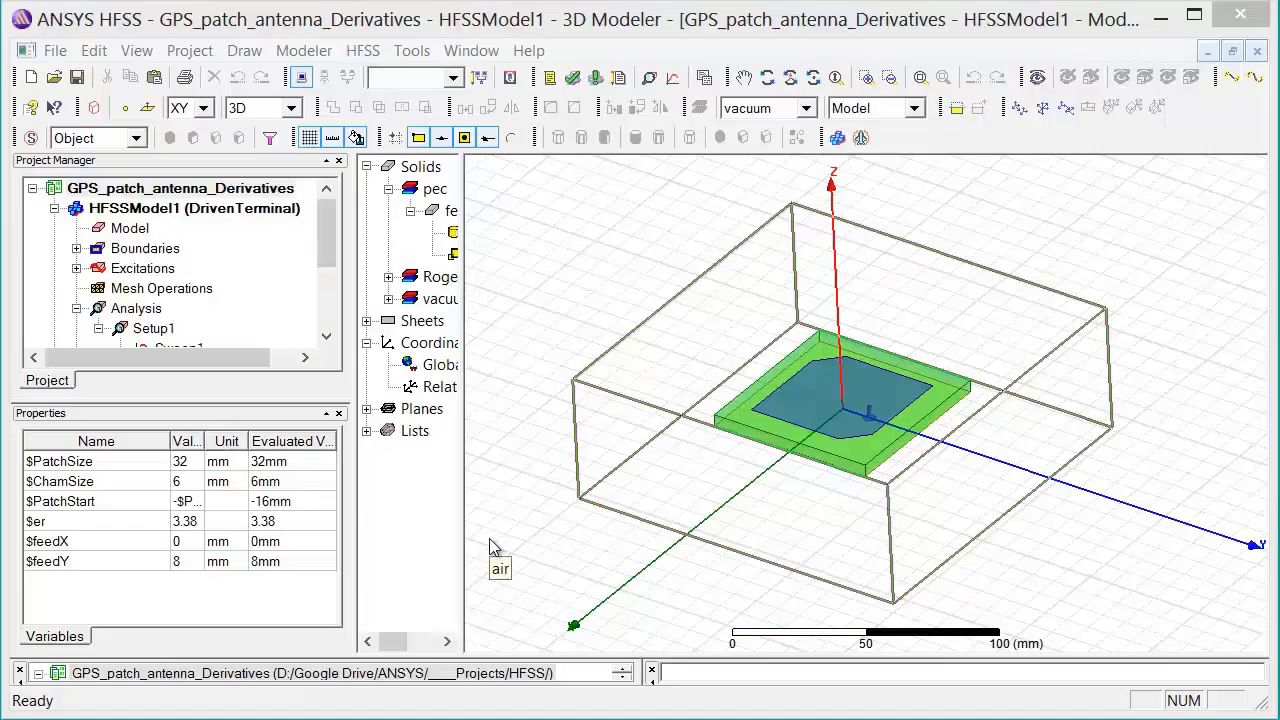
mouse_move(560, 267)
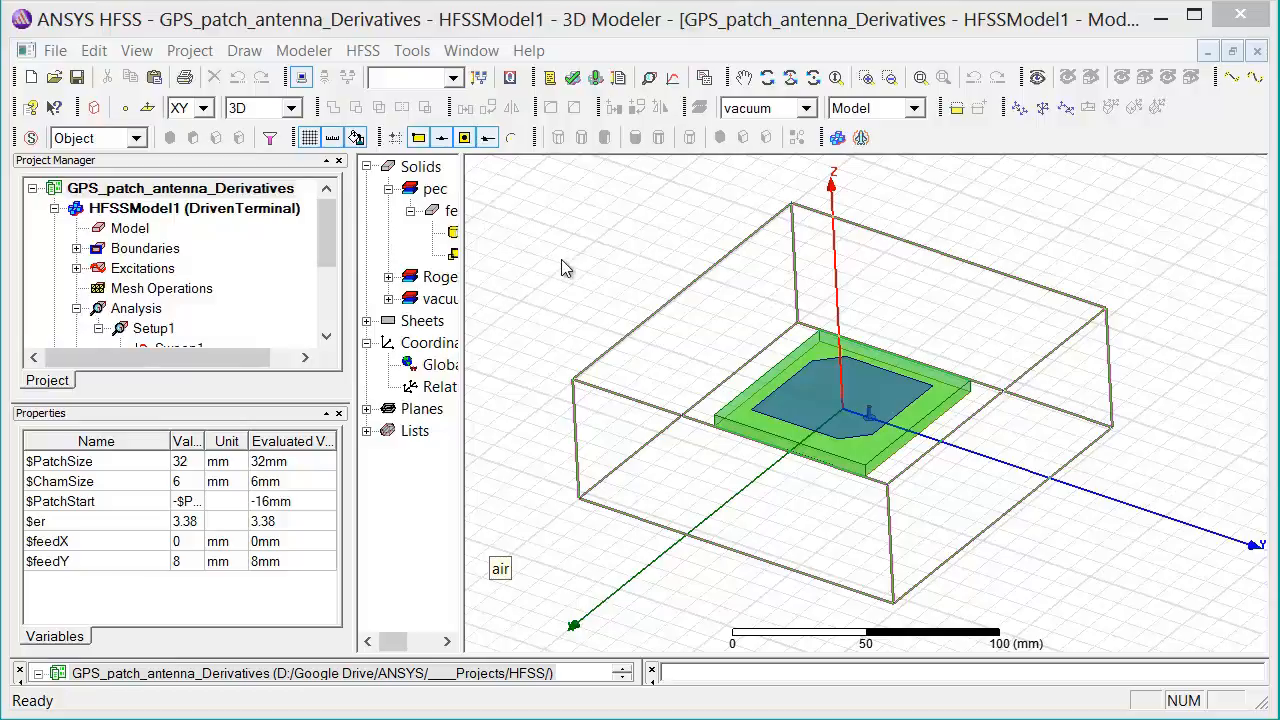
mouse_move(856, 352)
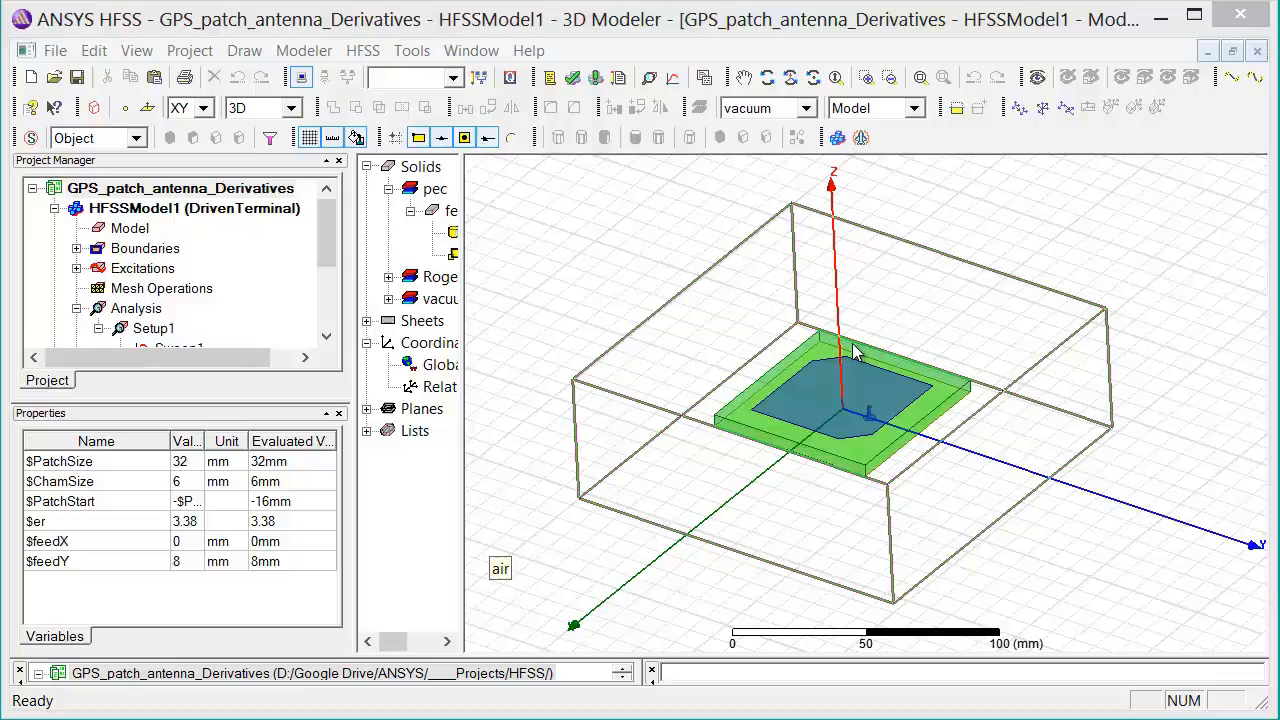
mouse_move(824, 335)
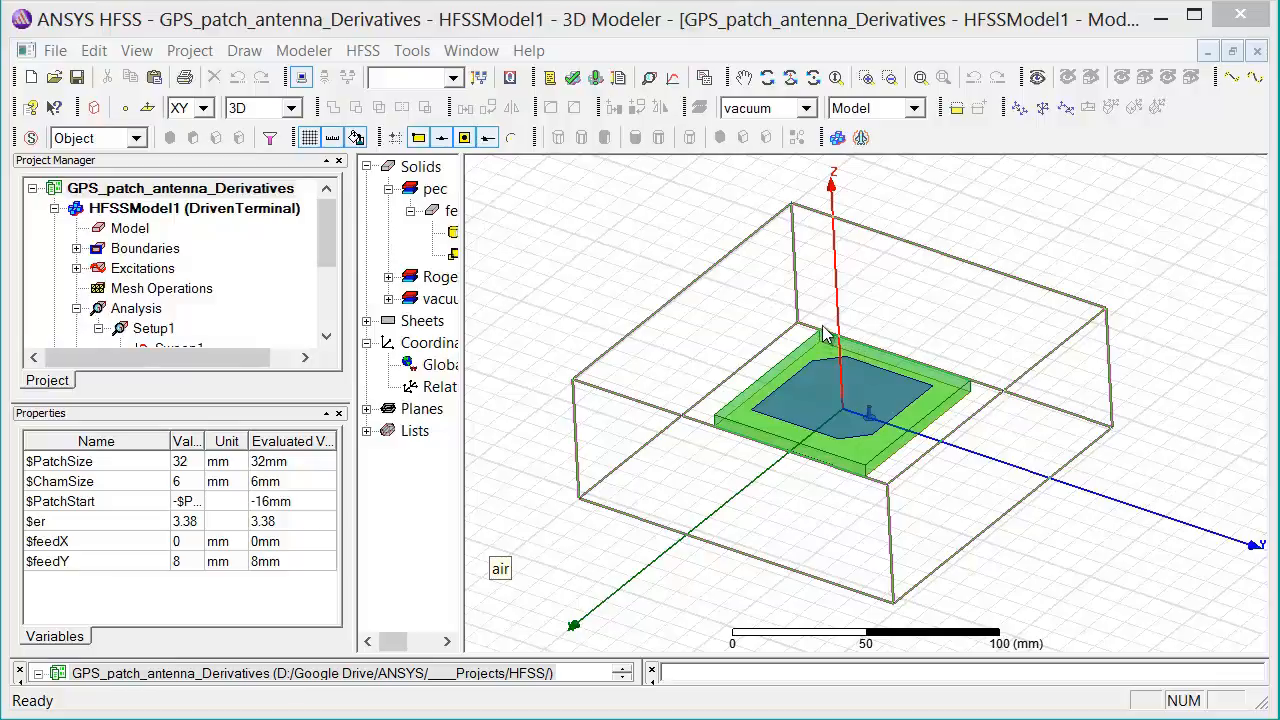
mouse_move(805, 434)
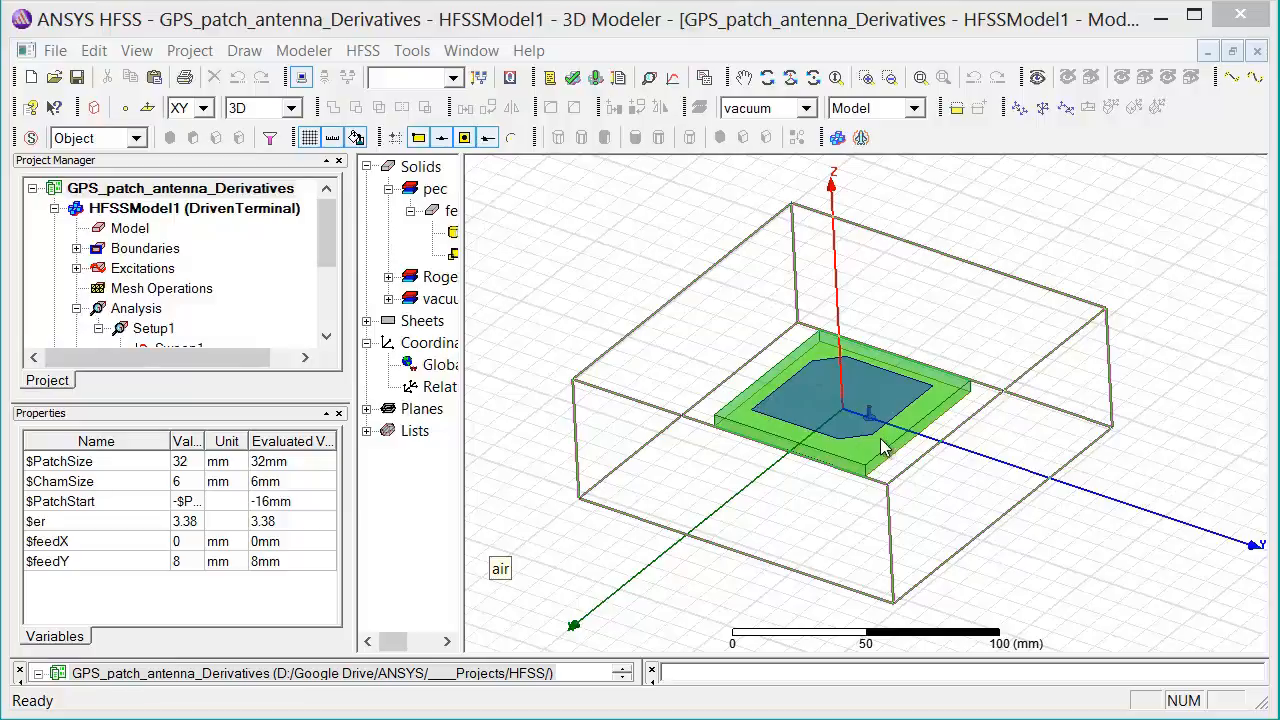
mouse_move(877, 417)
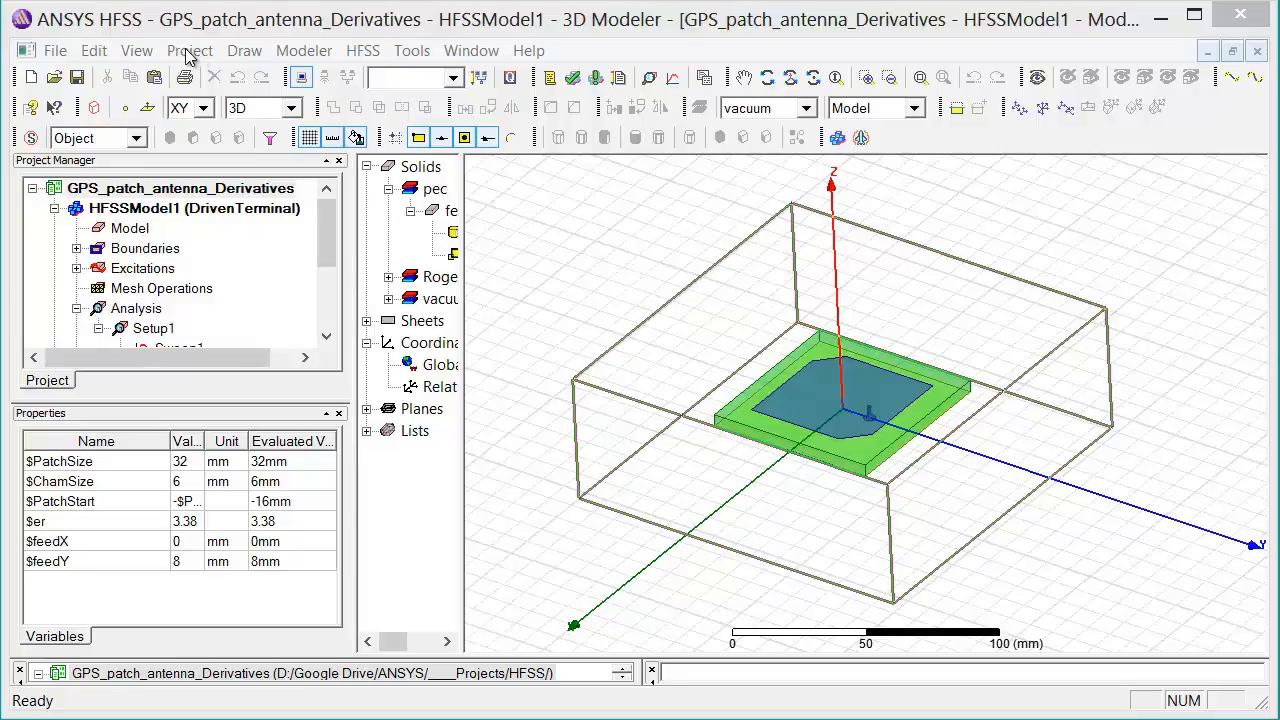
Review the project variables from the project-level commands, then close them.
click(189, 50)
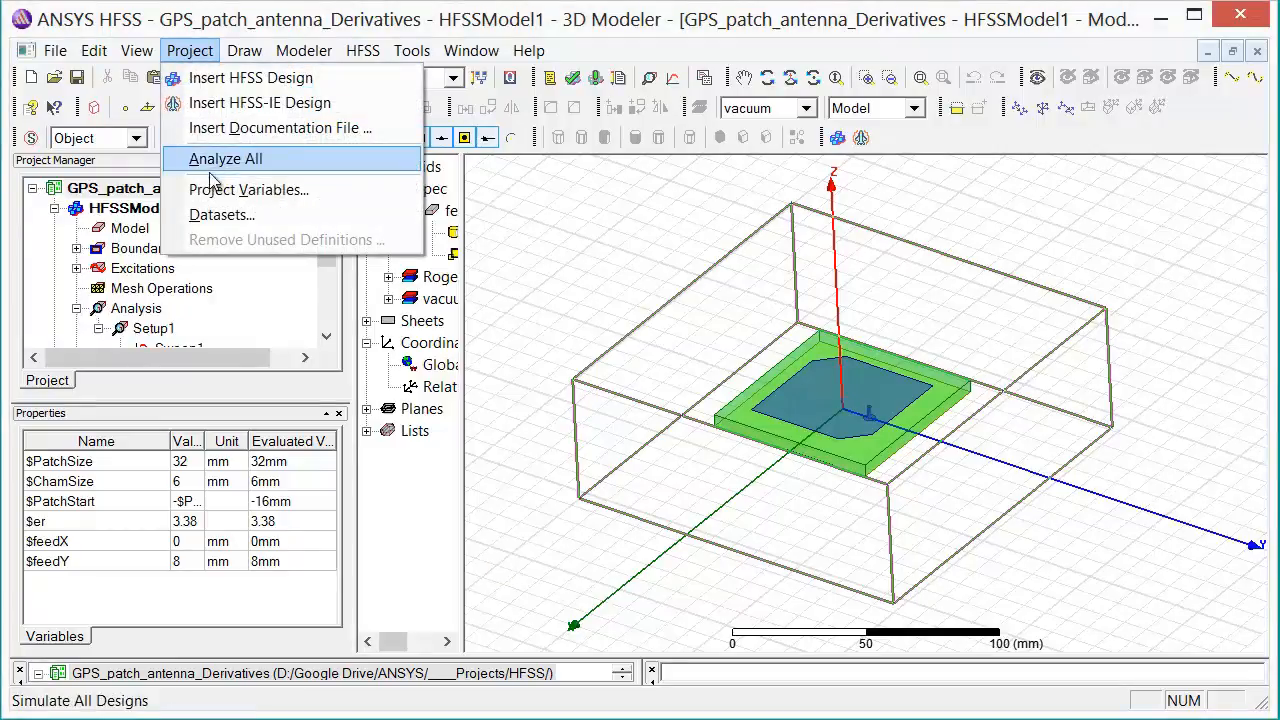
click(248, 189)
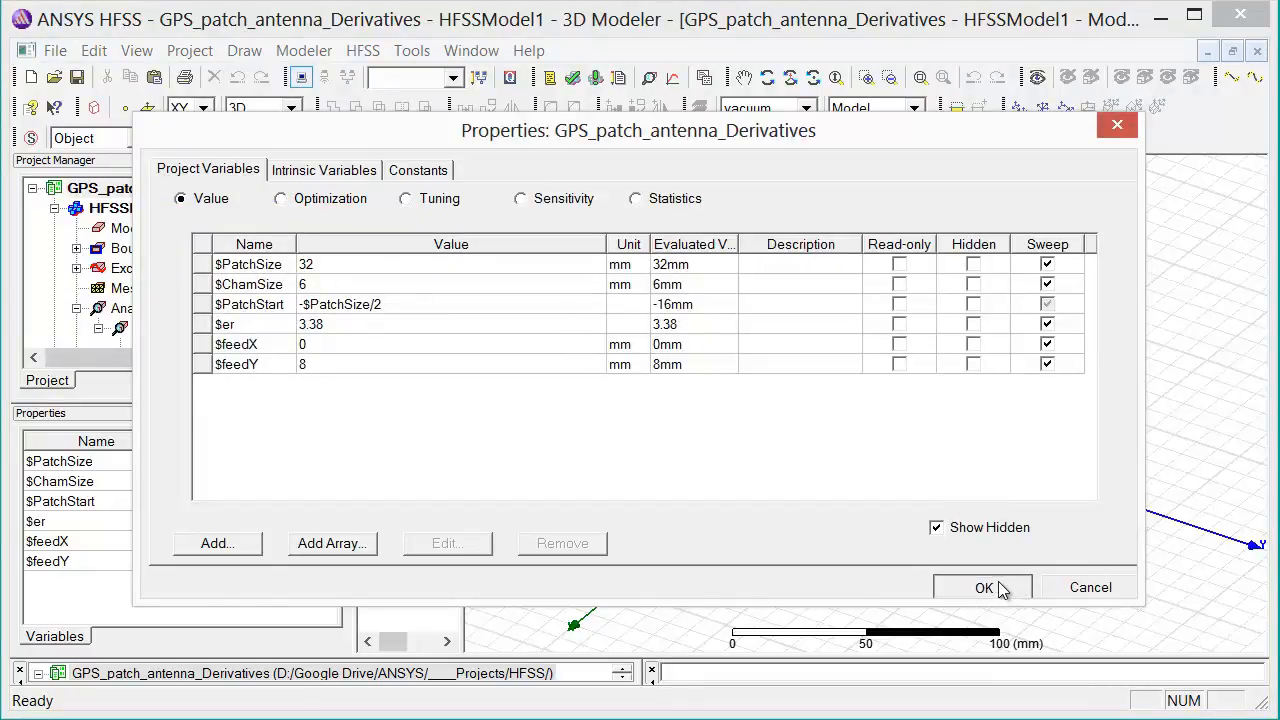
click(985, 587)
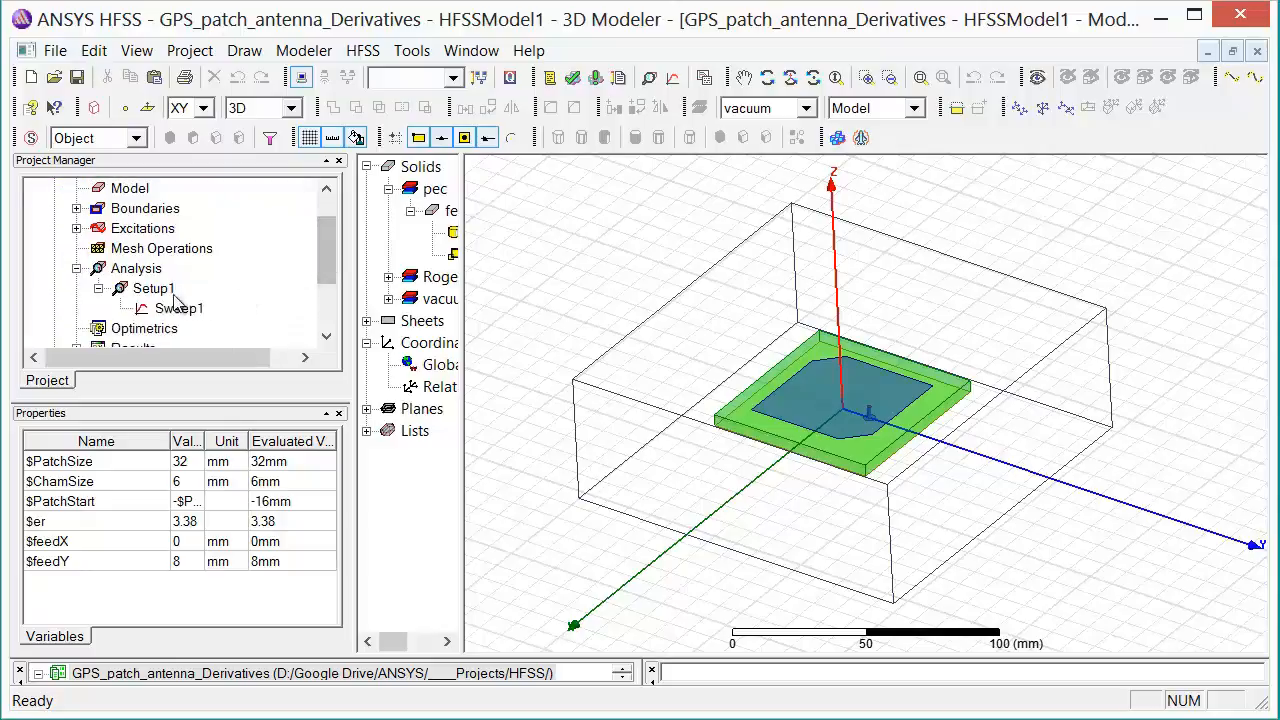
Enable derivatives in Setup1 properties for $ChamSize and $feedY.
right_click(152, 288)
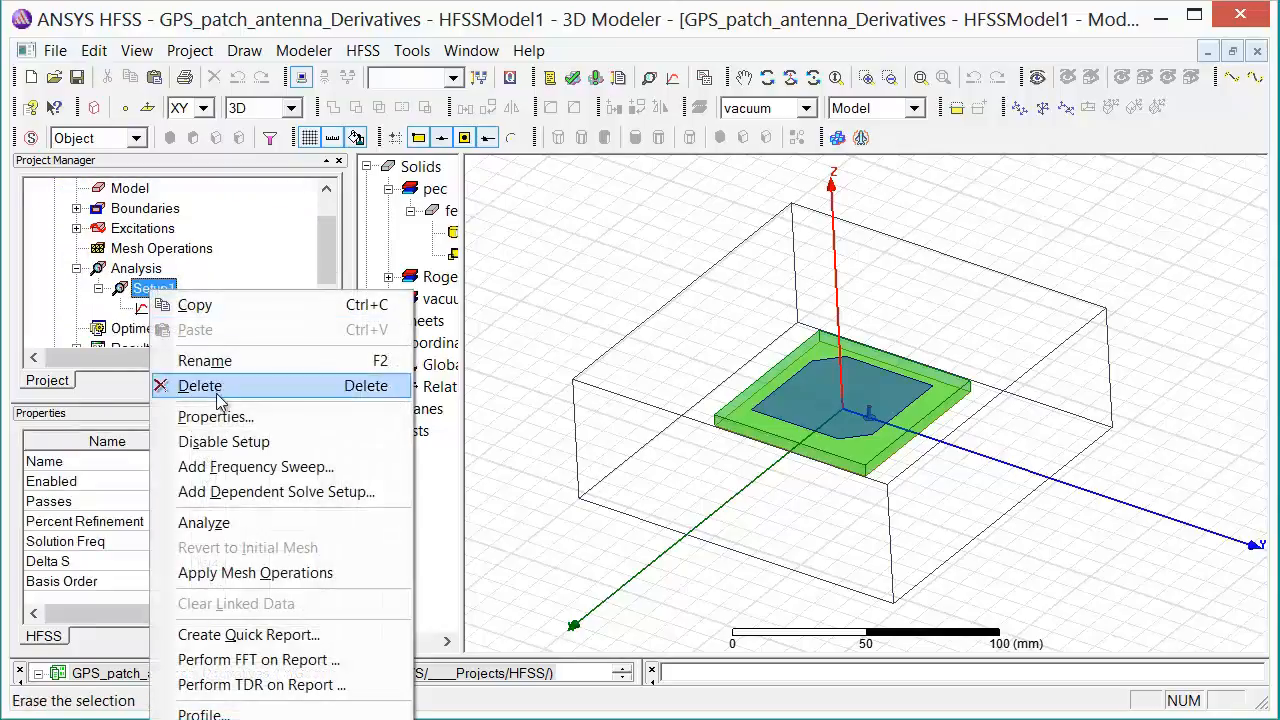
click(215, 416)
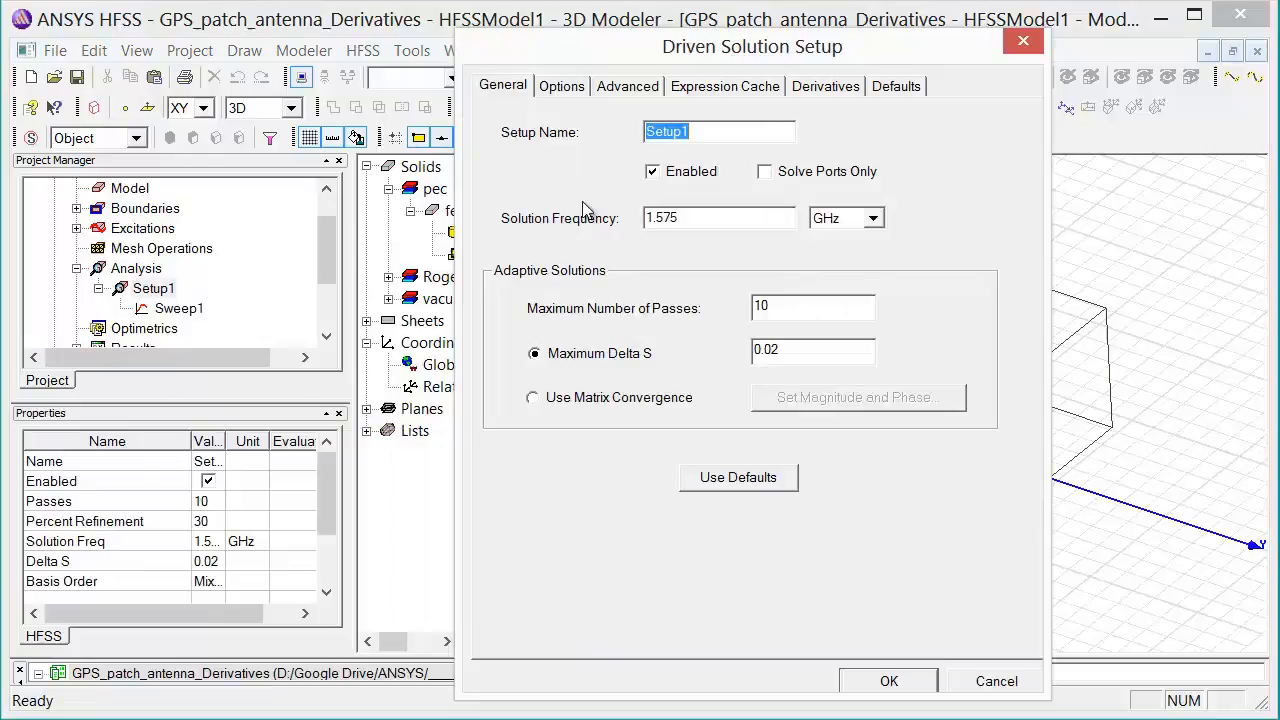
click(825, 85)
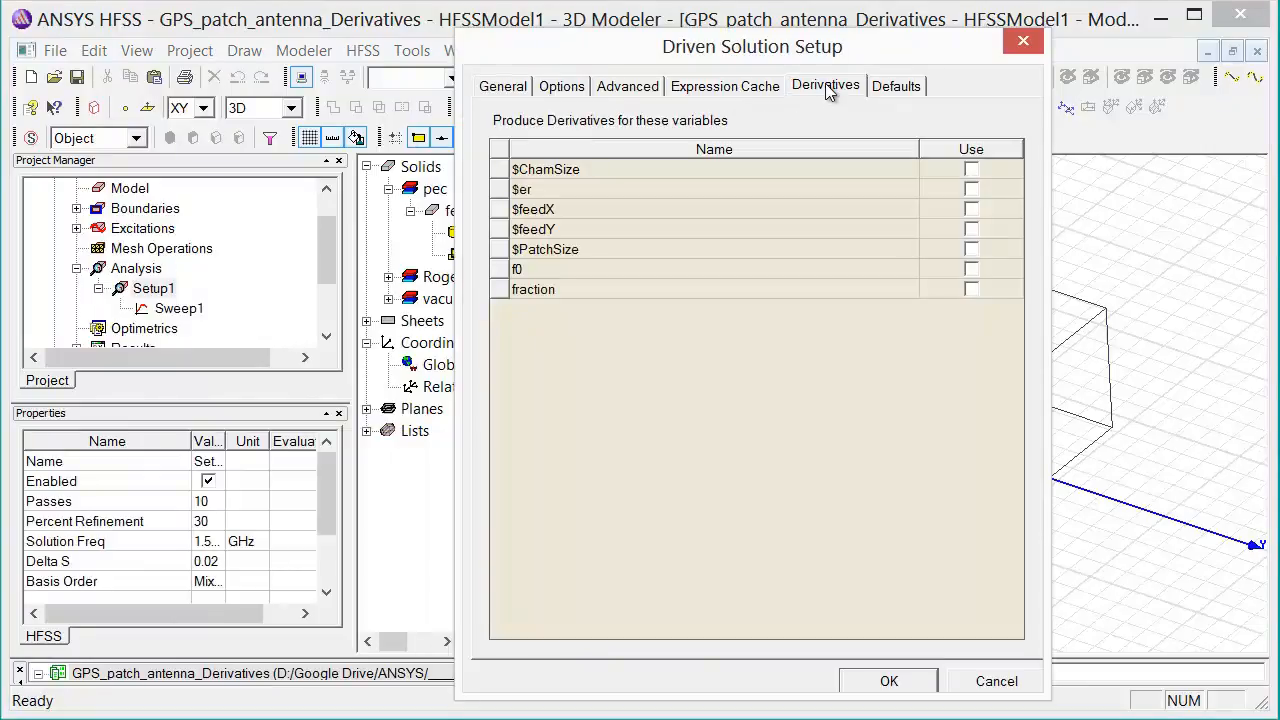
mouse_move(808, 160)
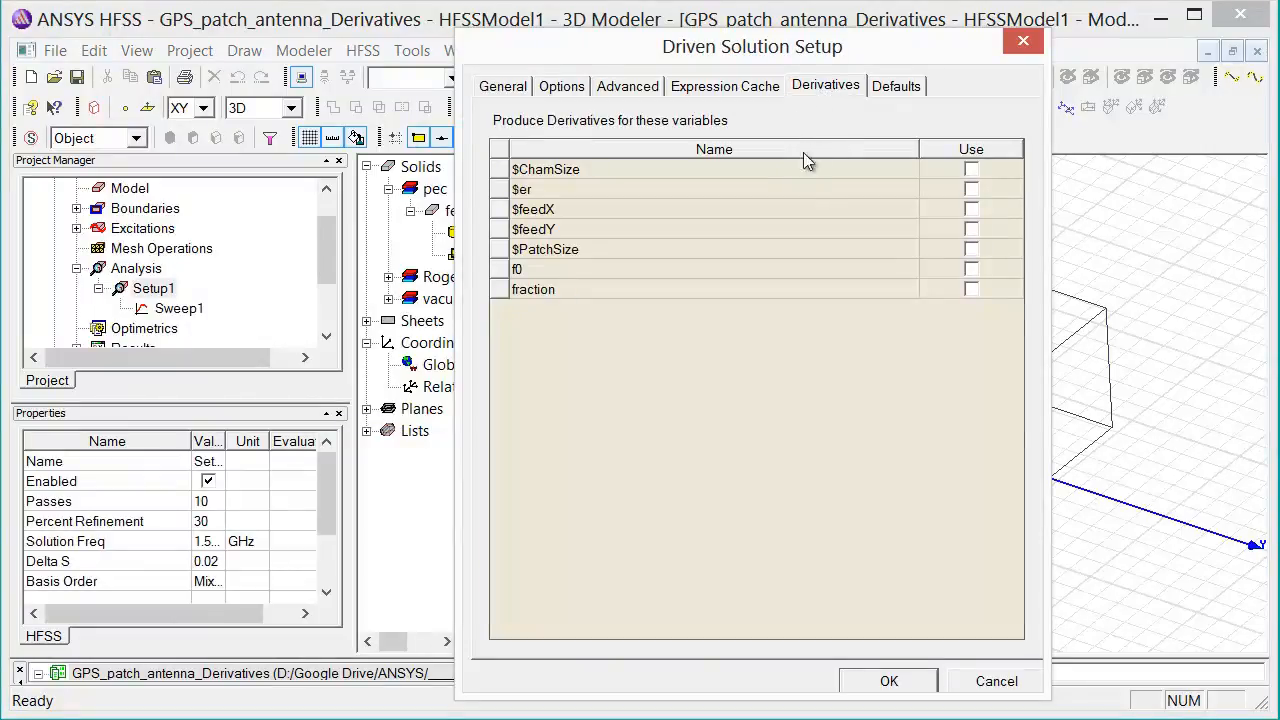
mouse_move(972, 169)
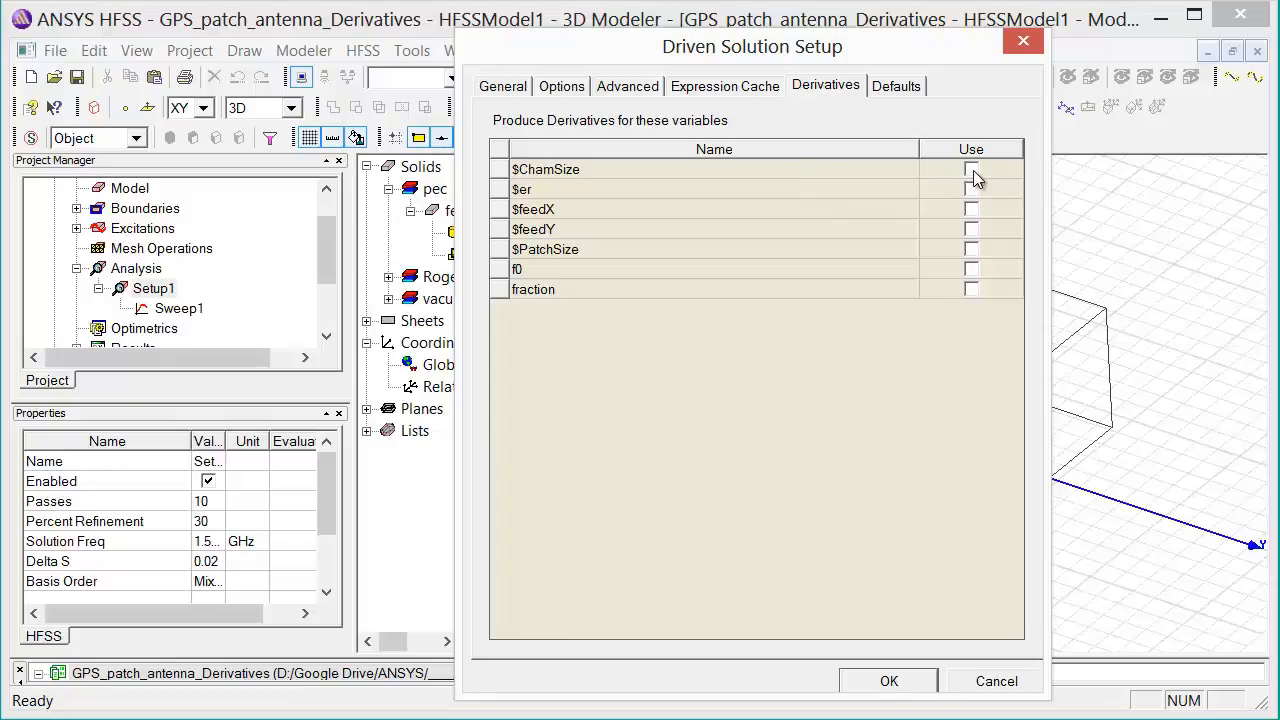
click(971, 168)
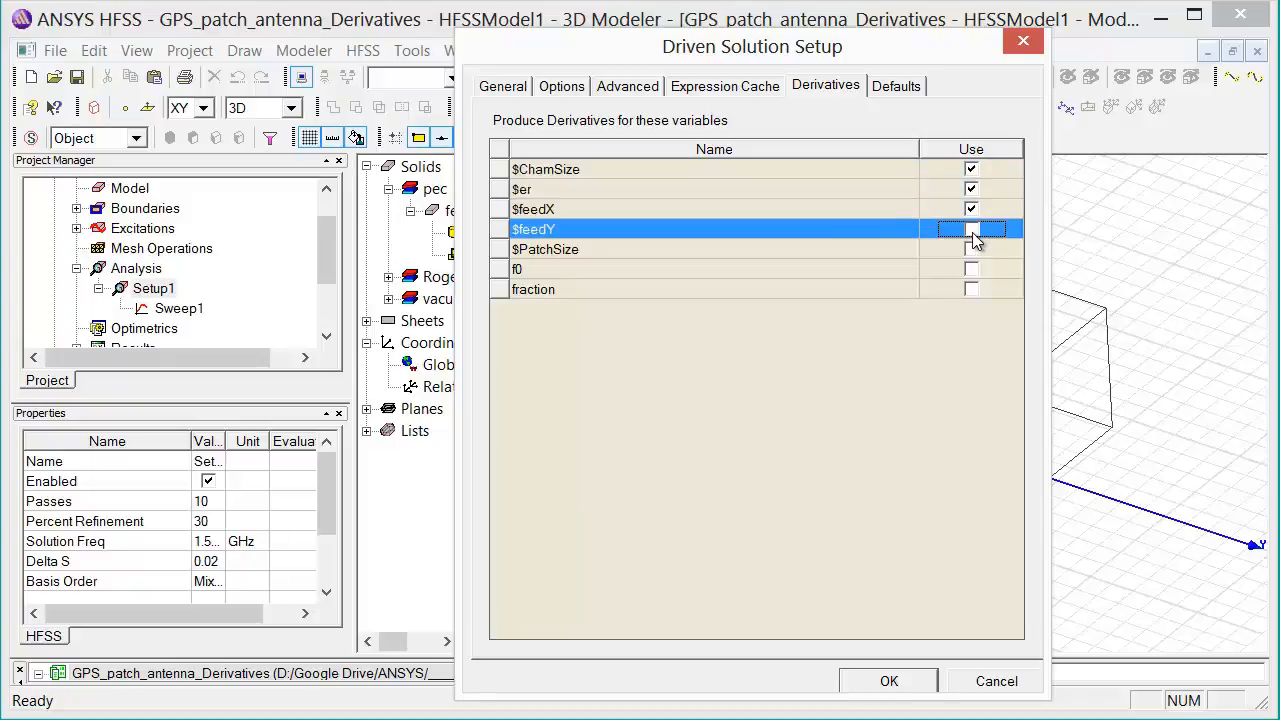
click(971, 229)
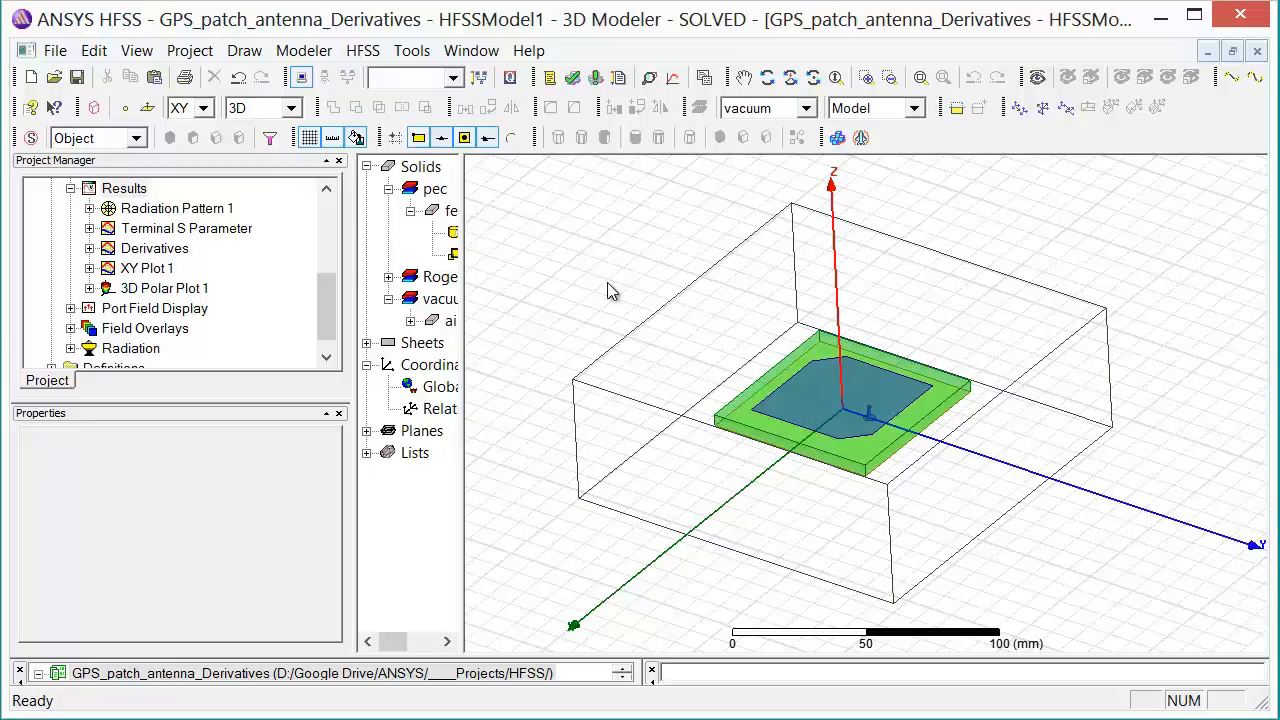
mouse_move(558, 290)
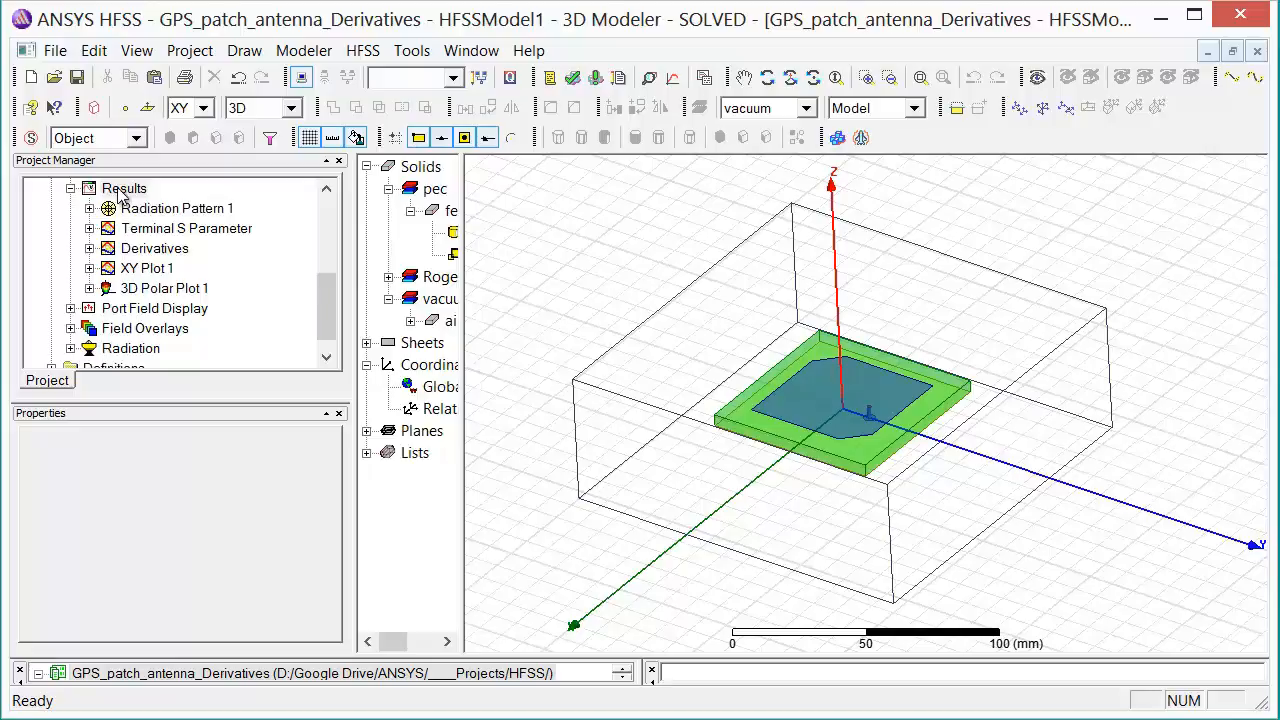
Create a rectangular terminal report of partialMagSt S11 with respect to $ChamSize.
right_click(124, 188)
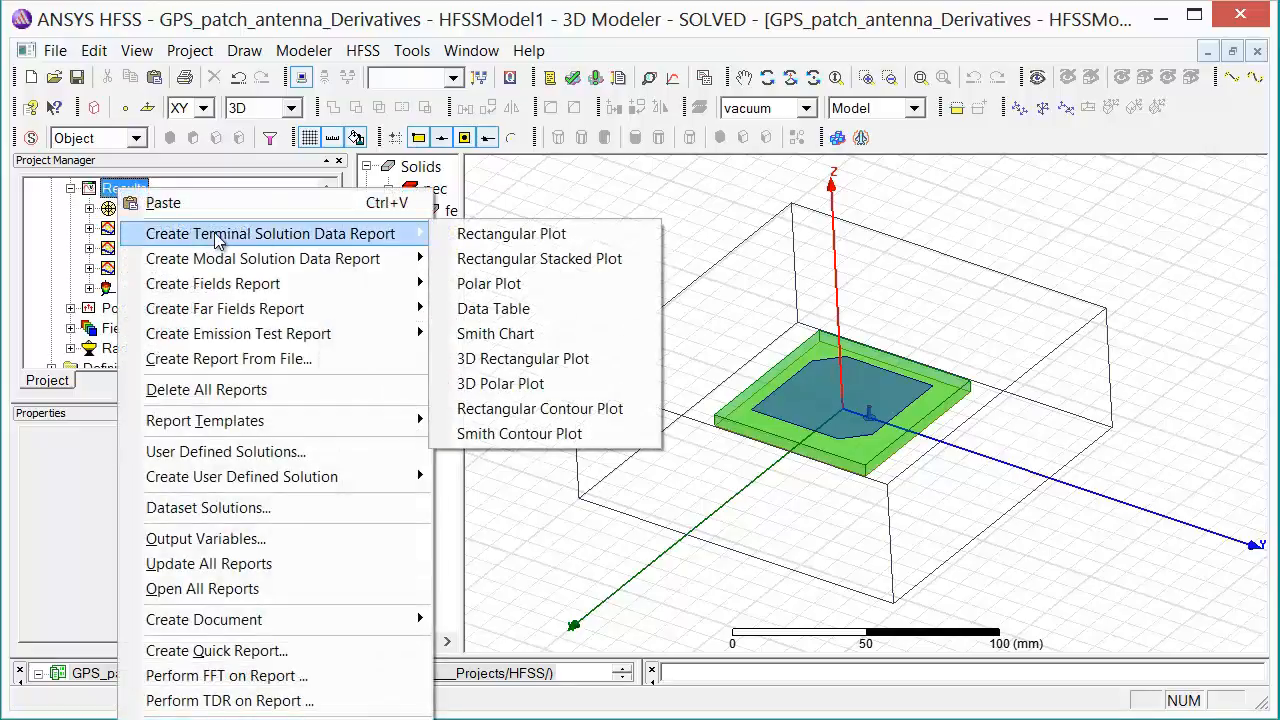
click(510, 233)
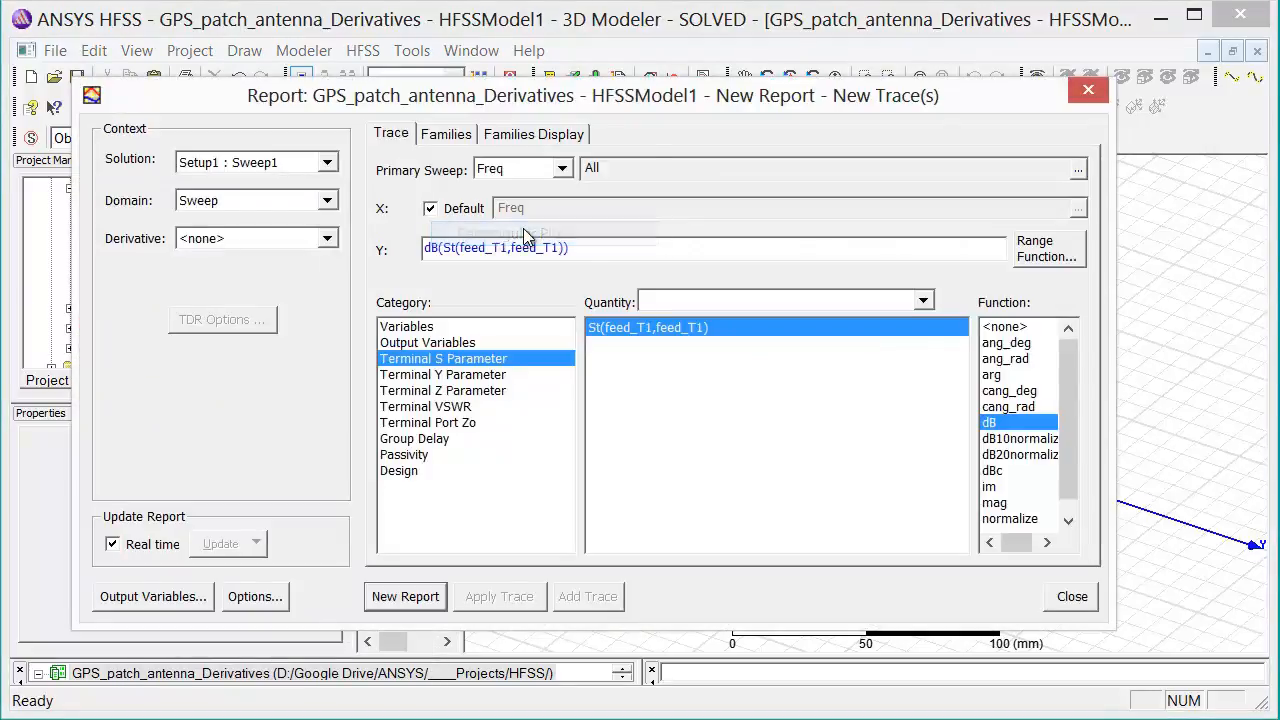
click(326, 238)
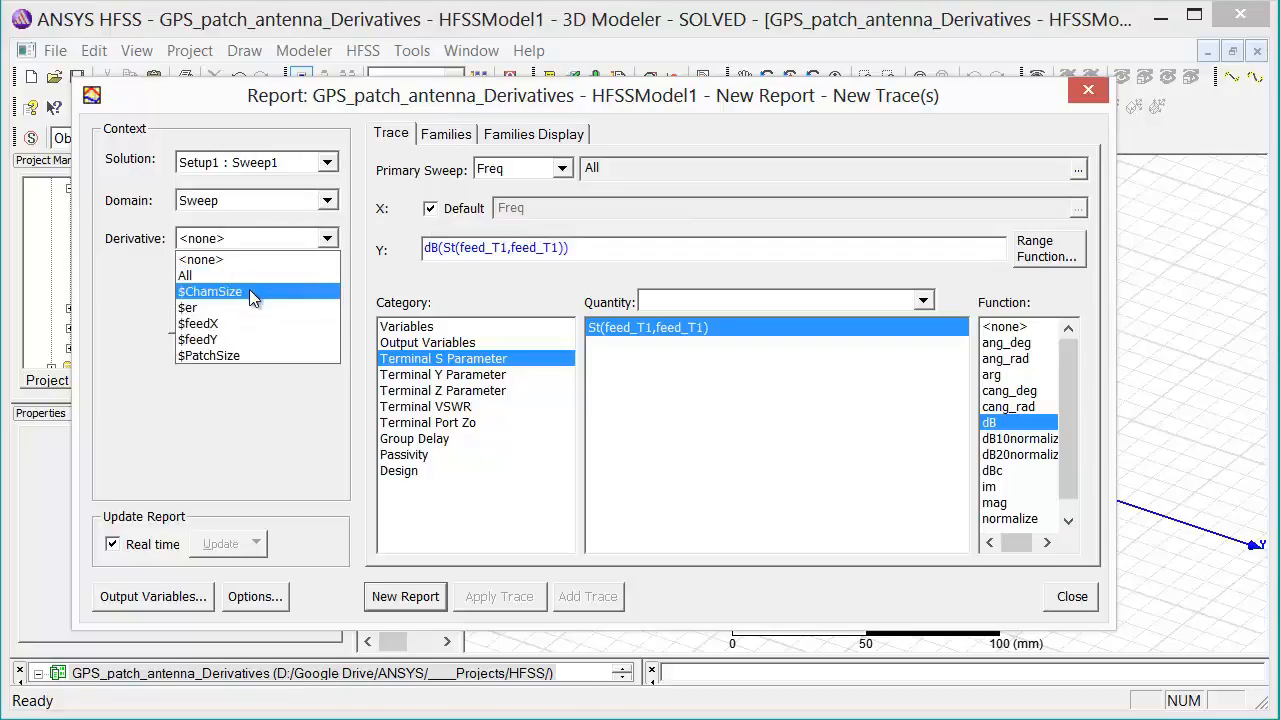
click(209, 292)
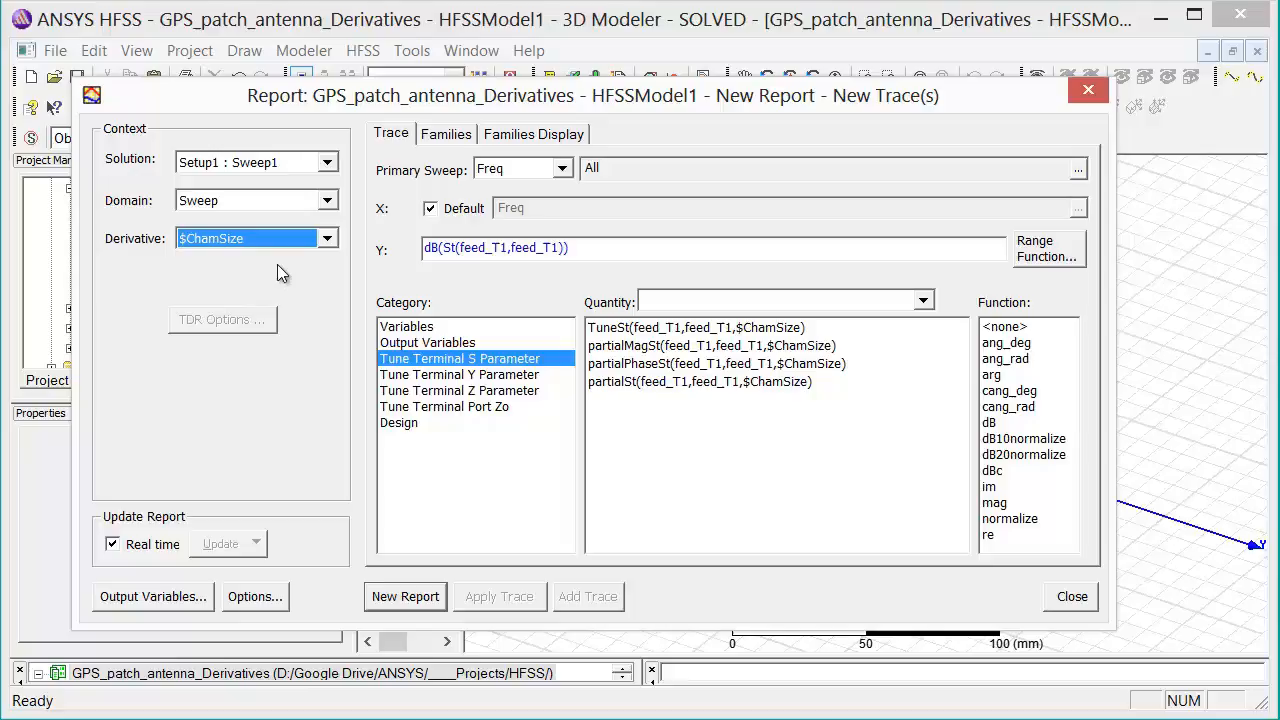
mouse_move(307, 293)
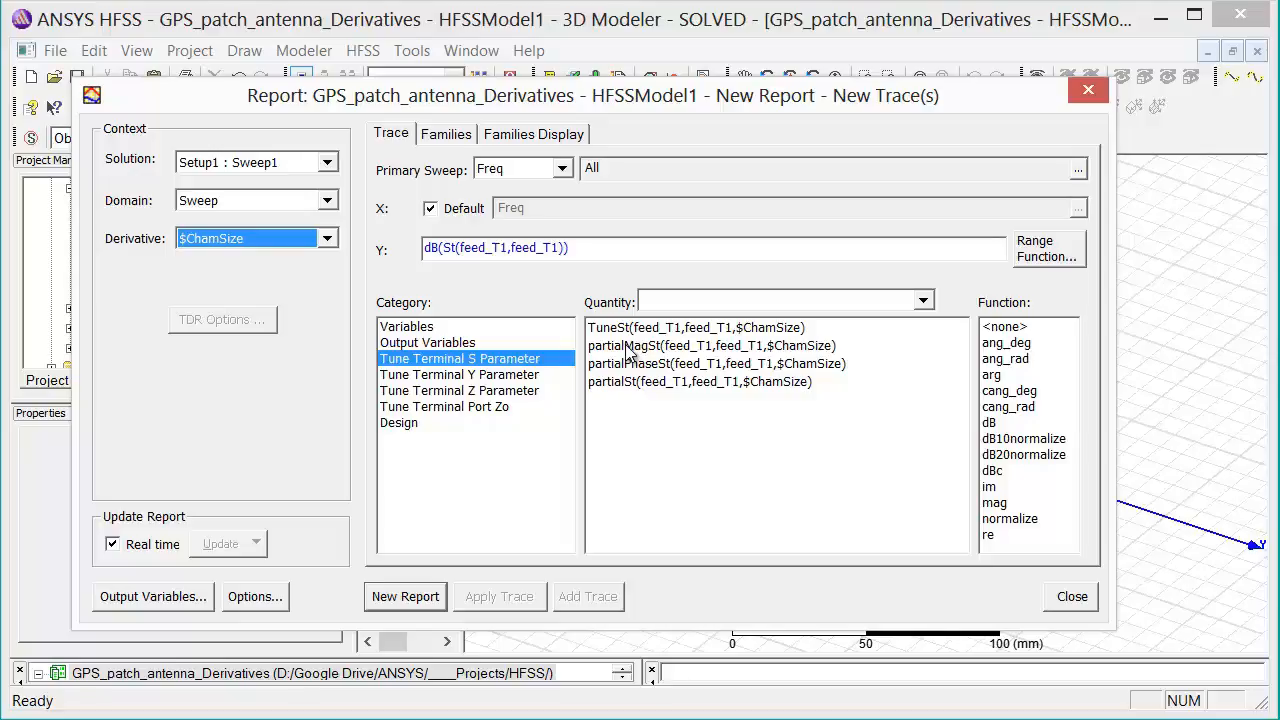
click(712, 345)
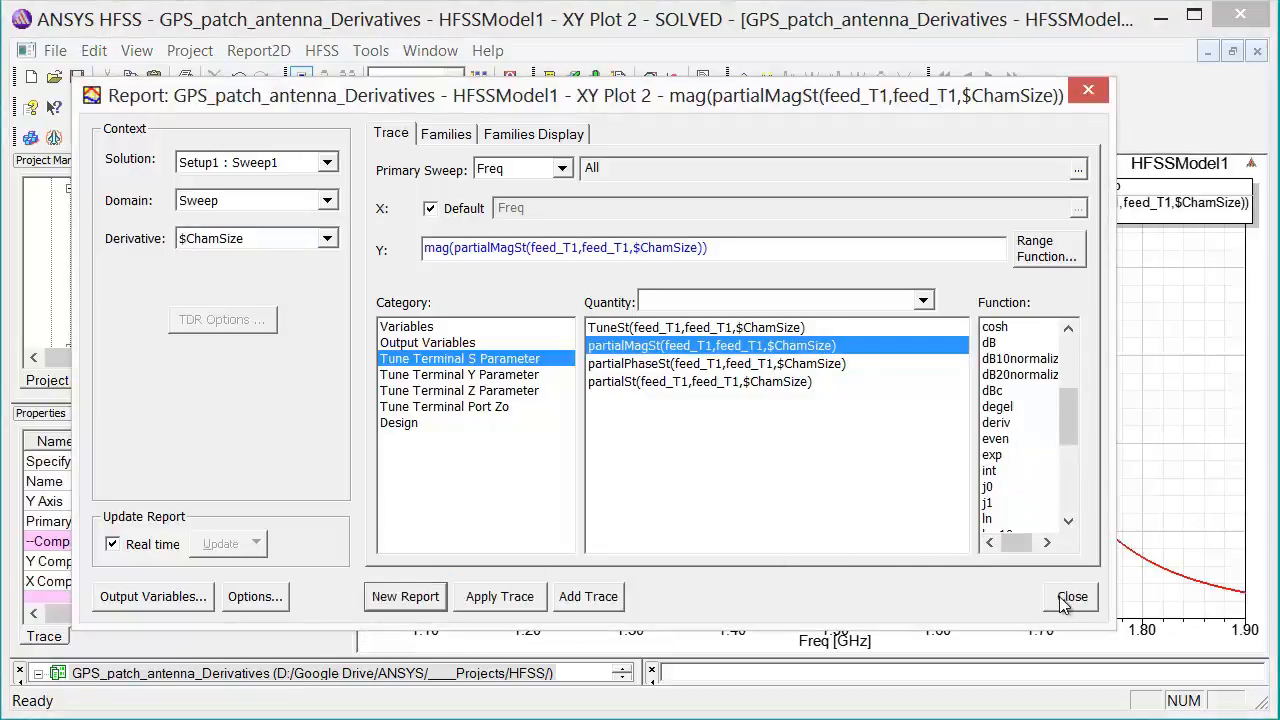
click(1072, 597)
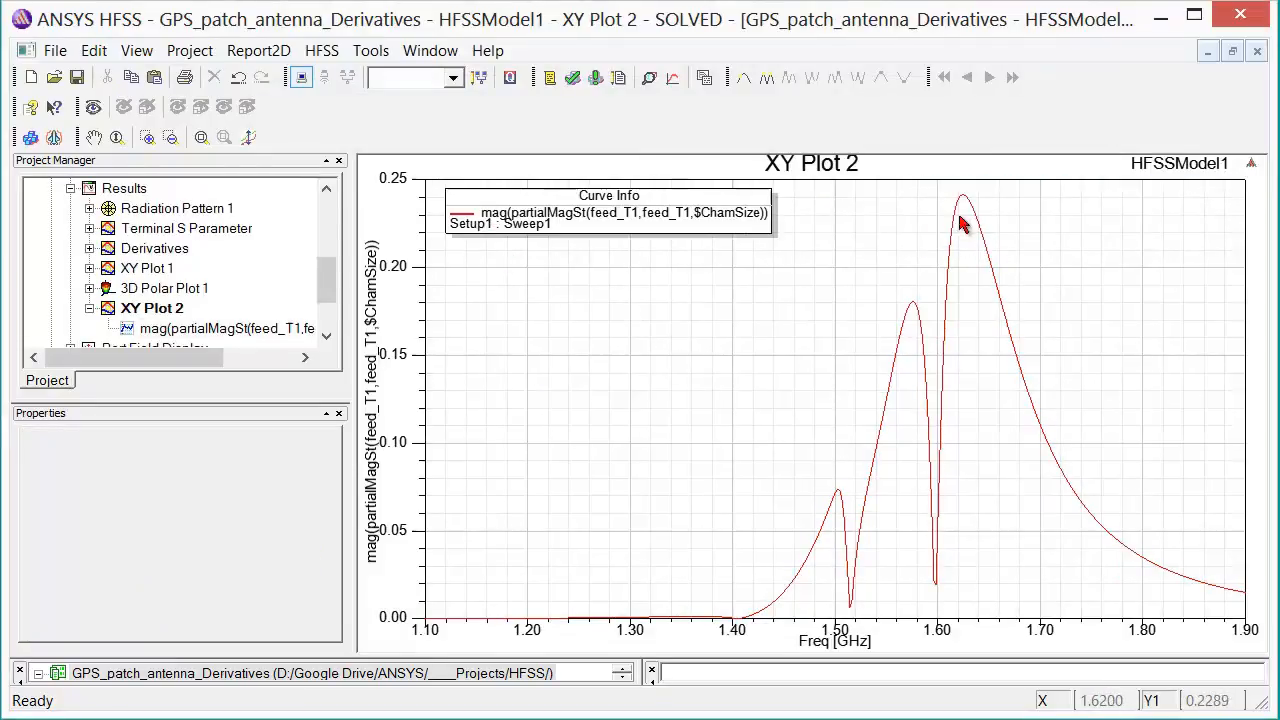
mouse_move(985, 238)
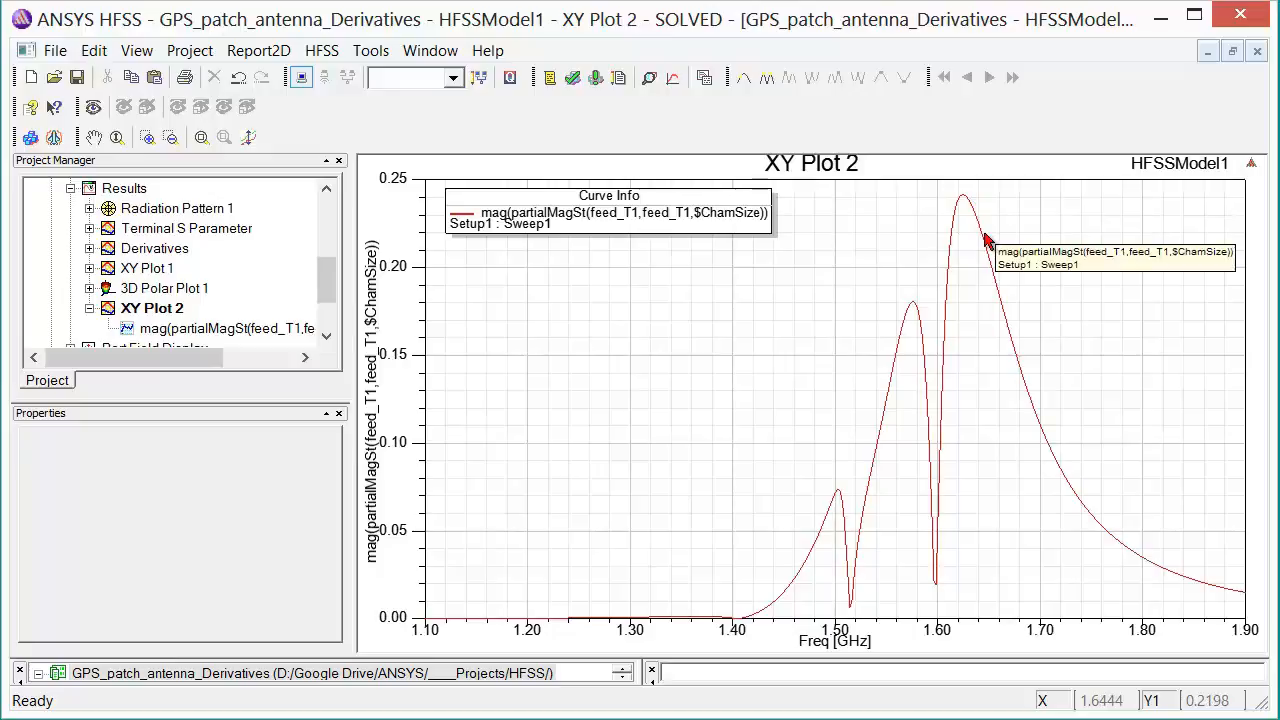
mouse_move(1022, 315)
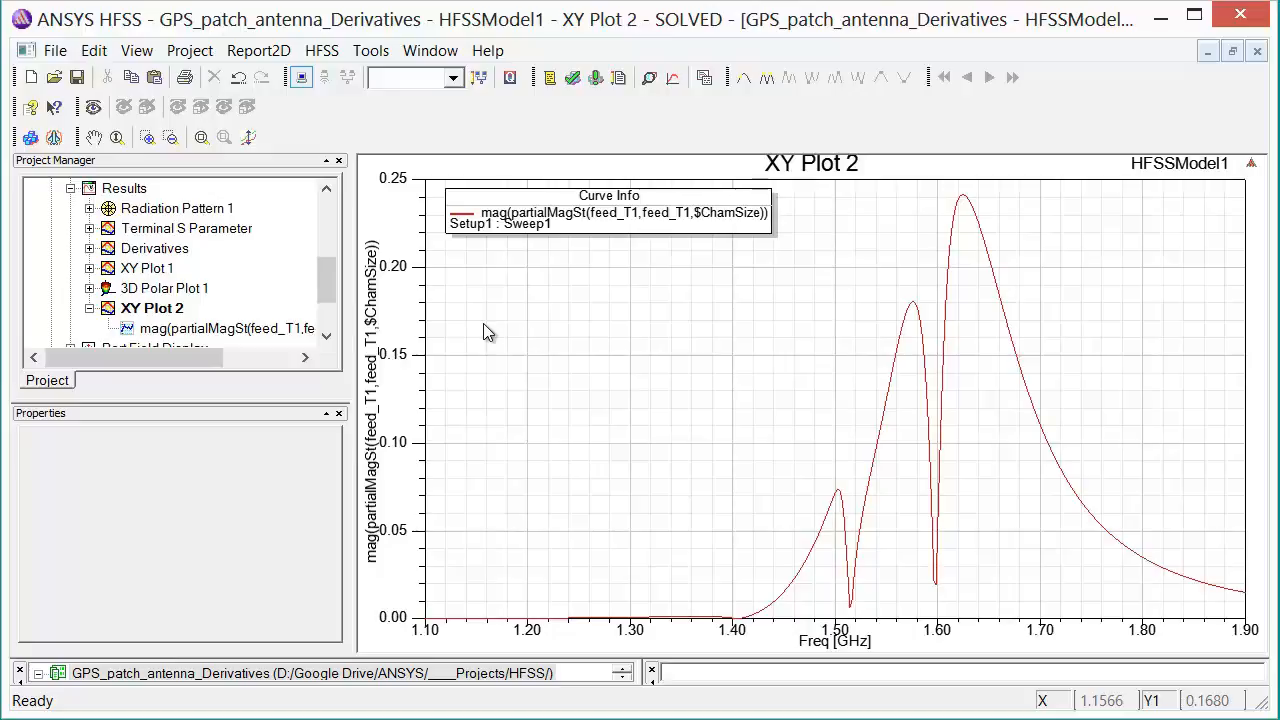
Reopen XY Plot 2's settings and pick the $er and feedY magnitude sensitivity quantities.
right_click(152, 307)
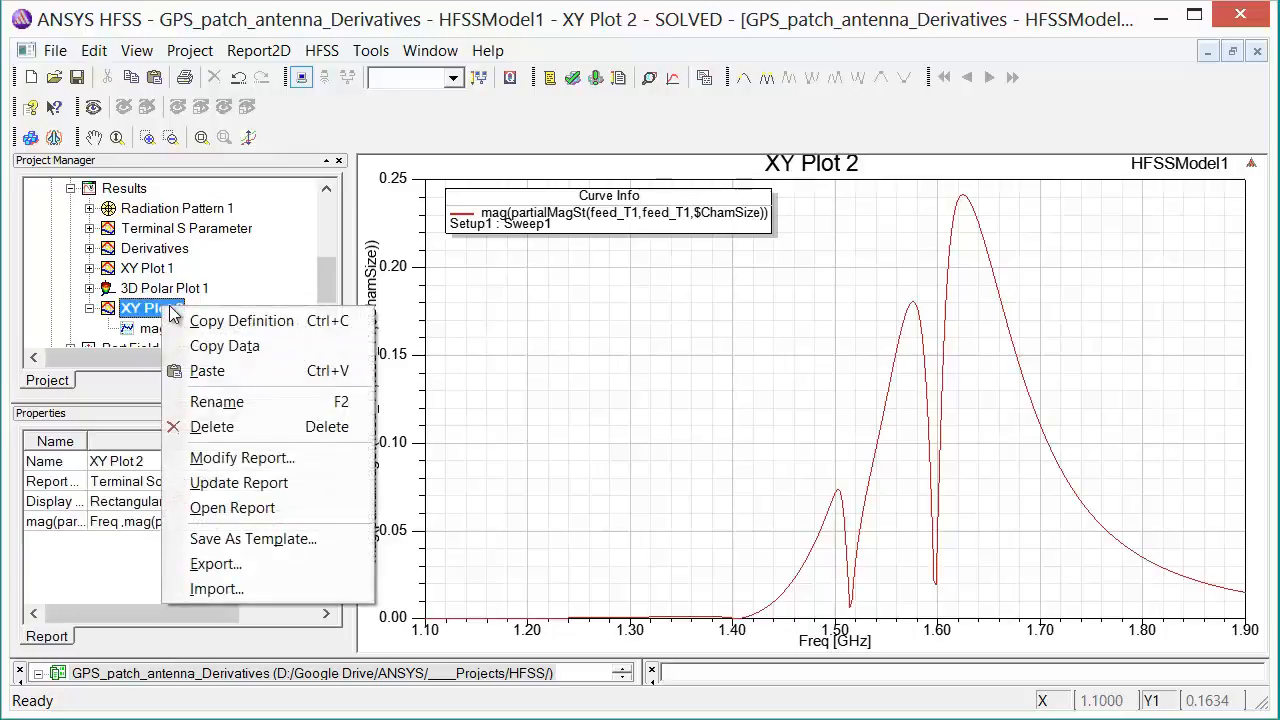
click(242, 457)
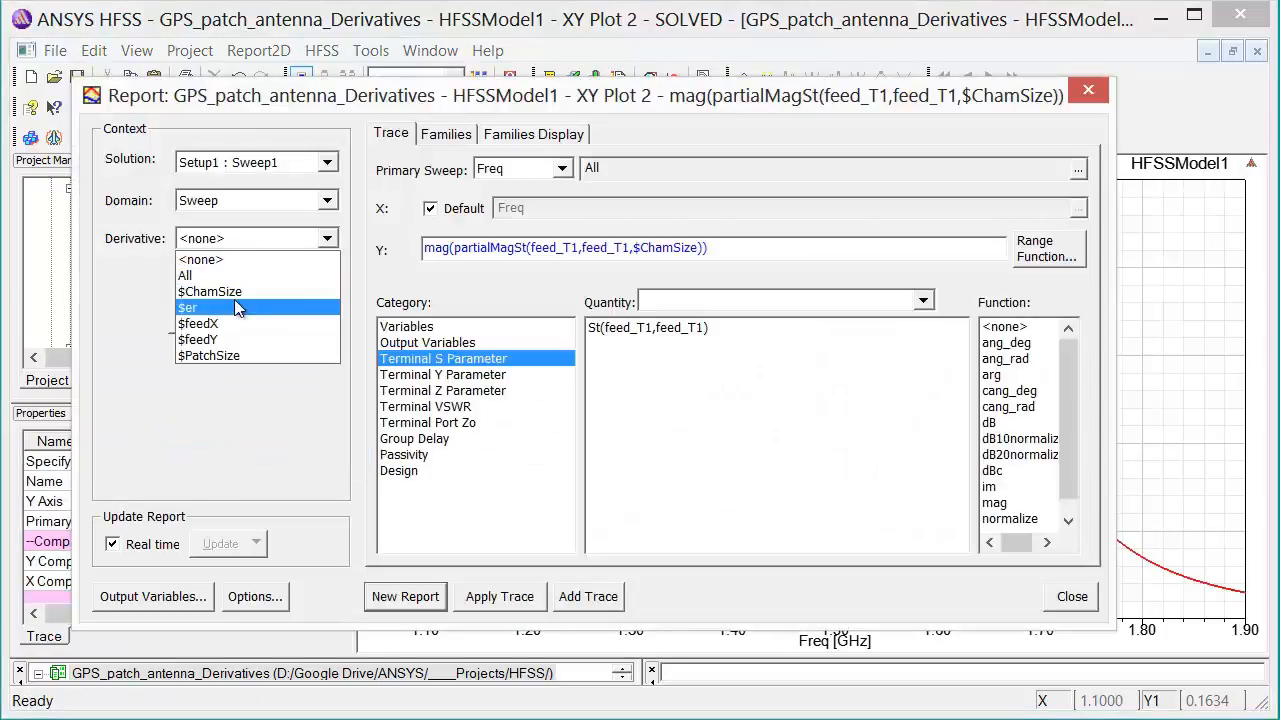
click(187, 307)
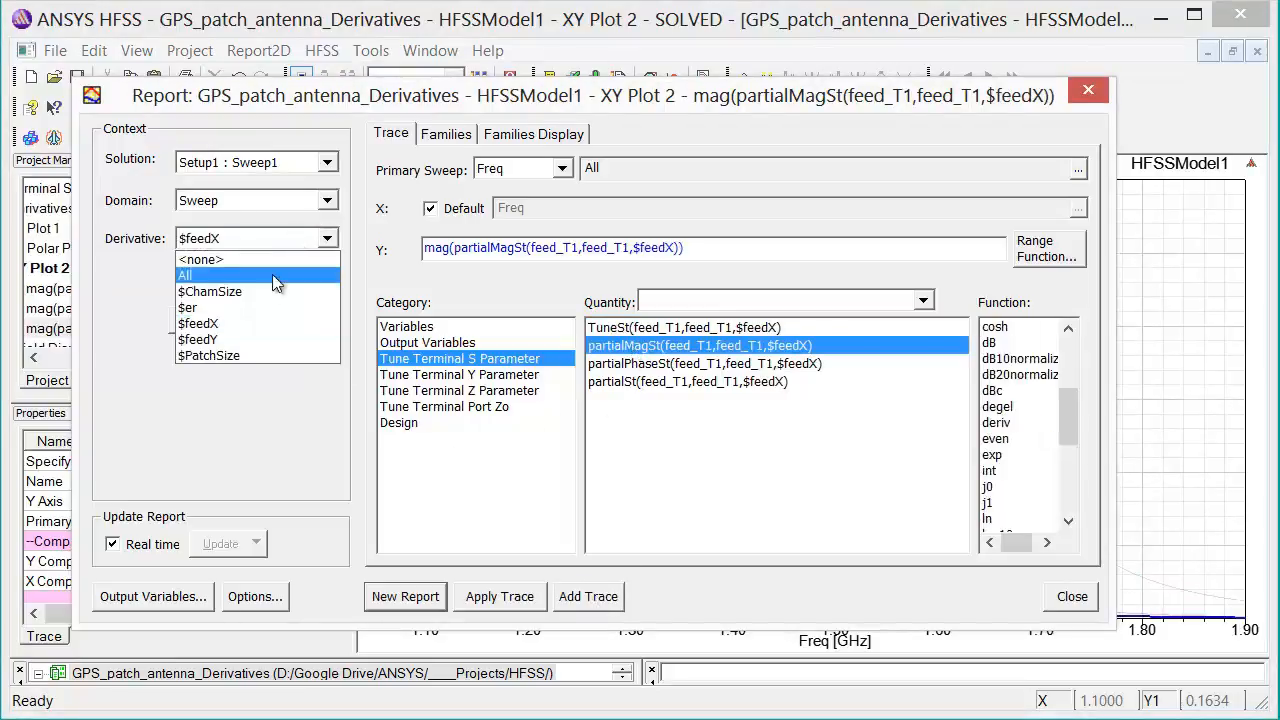
click(197, 339)
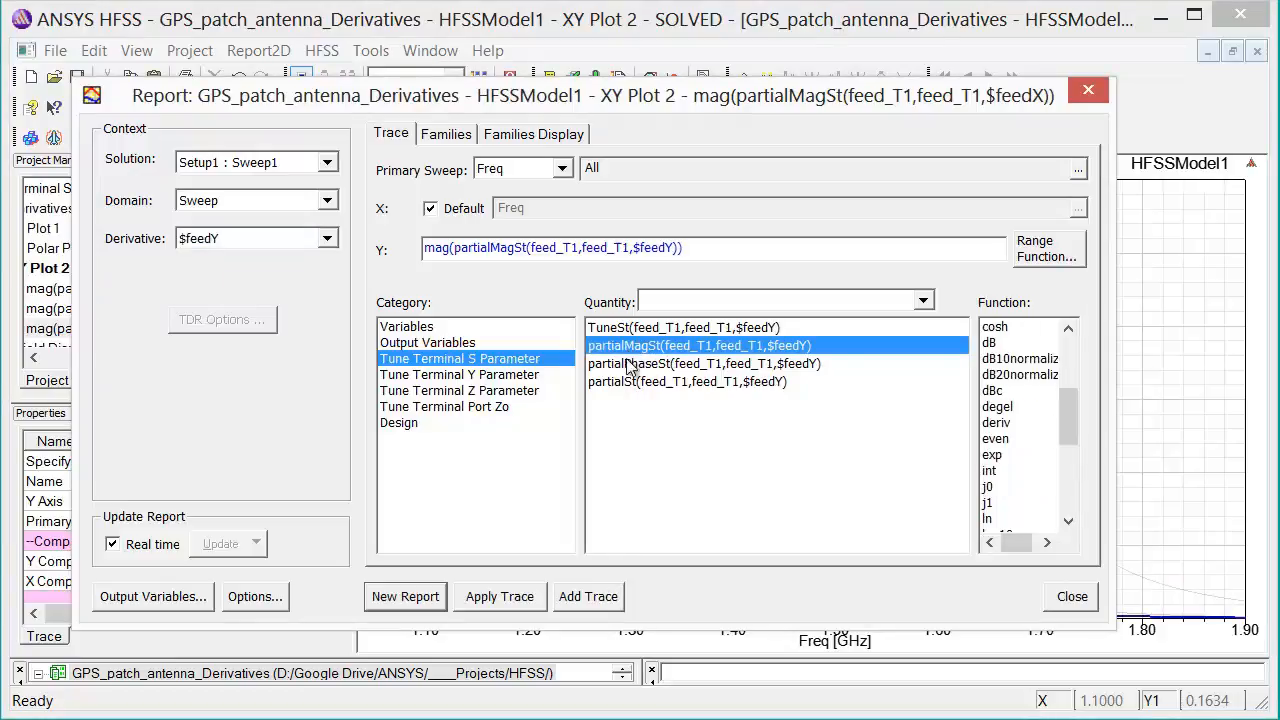
Add the $PatchSize partialMagSt sensitivity curve to XY Plot 2.
click(326, 238)
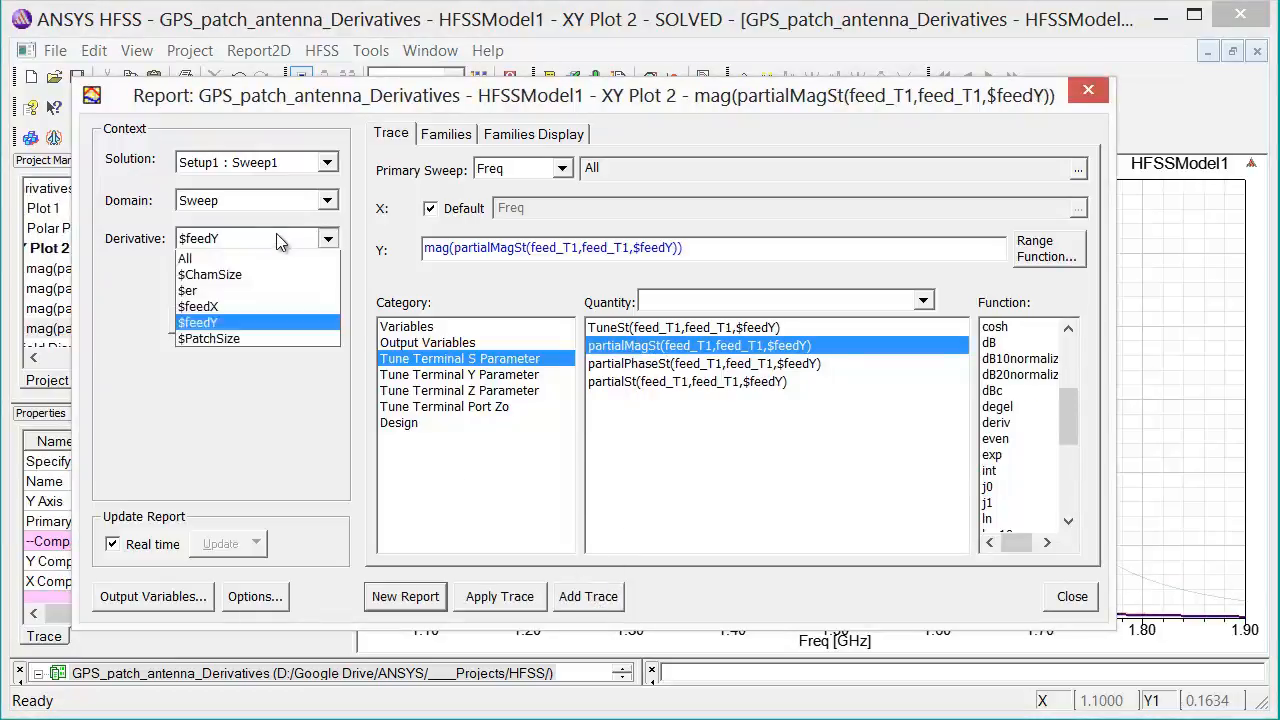
click(209, 338)
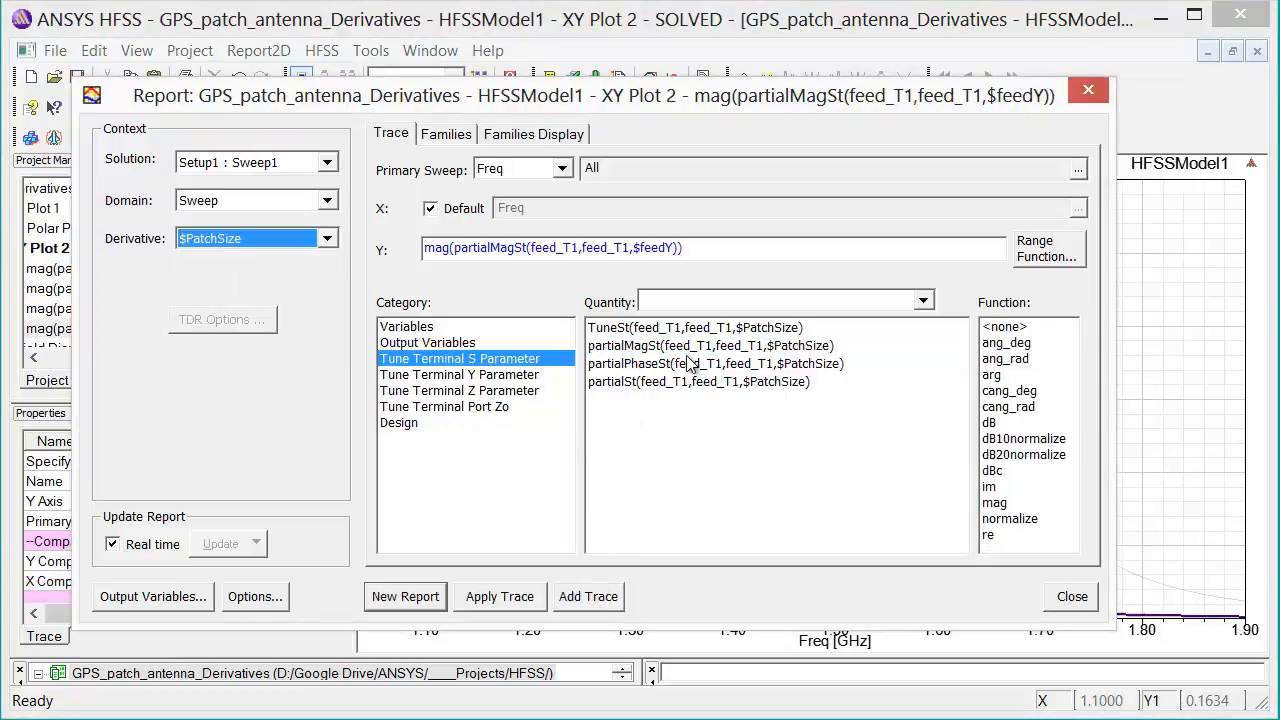
click(711, 345)
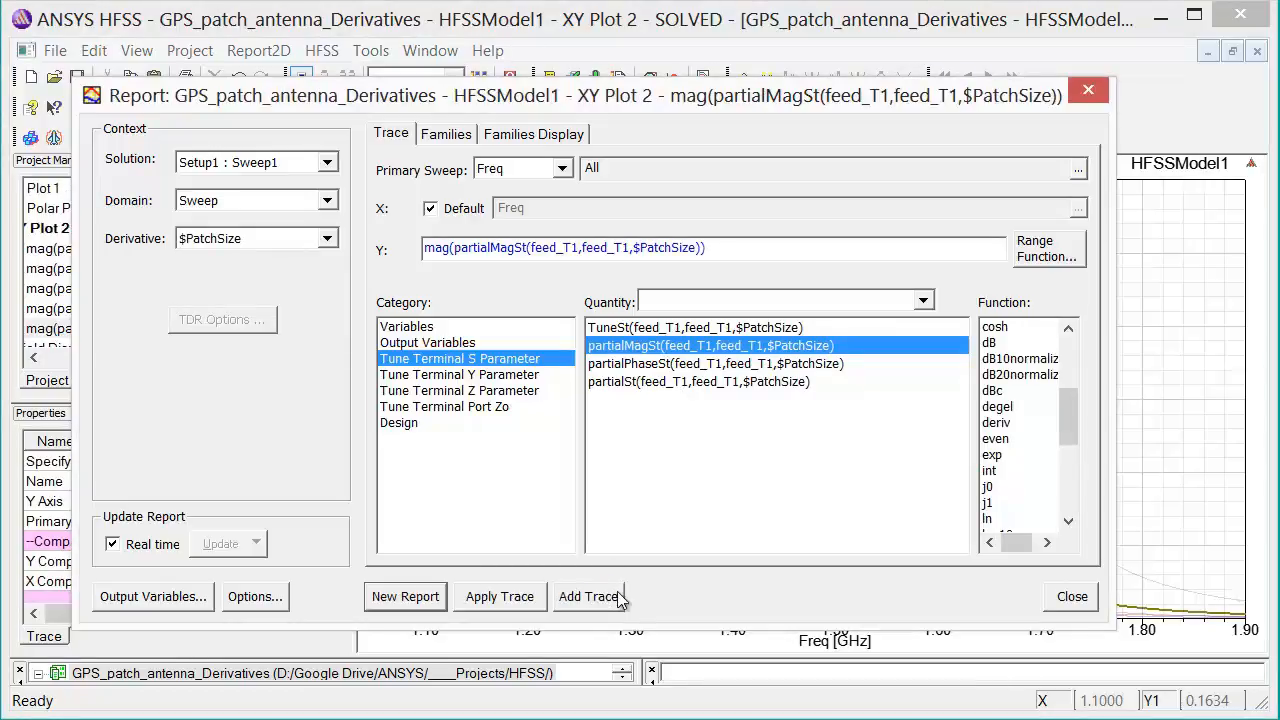
click(1071, 597)
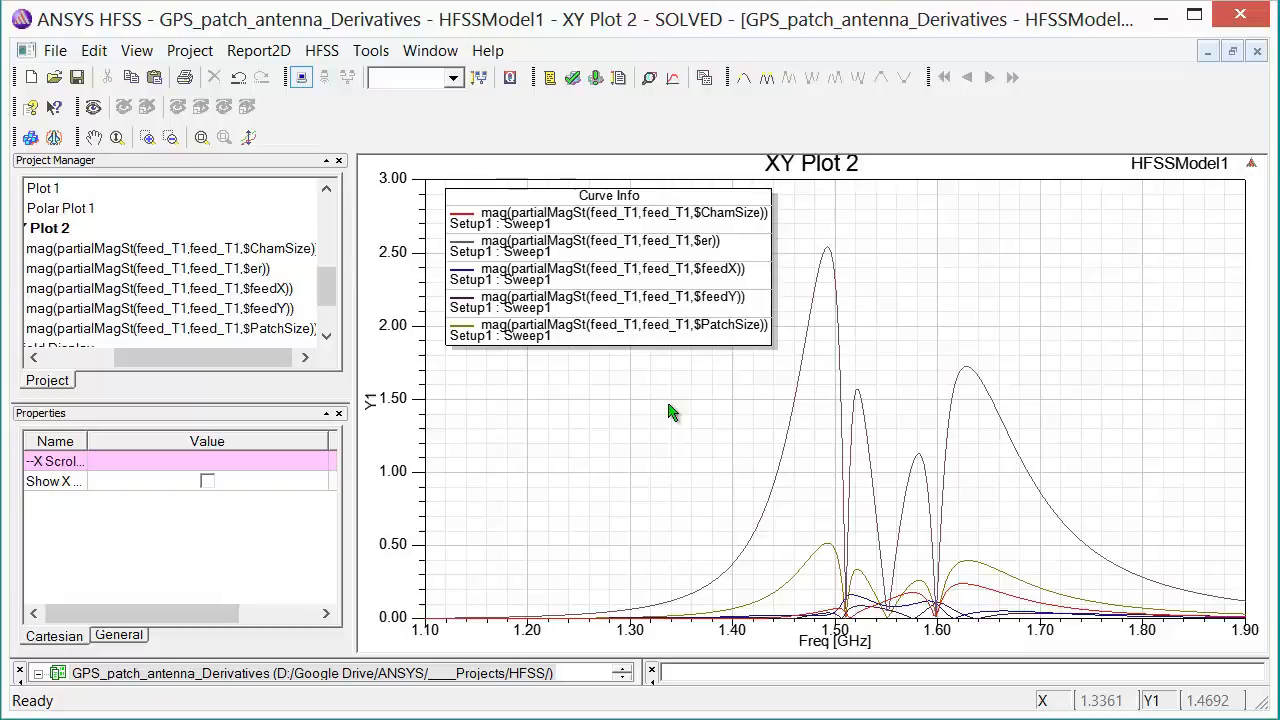
mouse_move(677, 435)
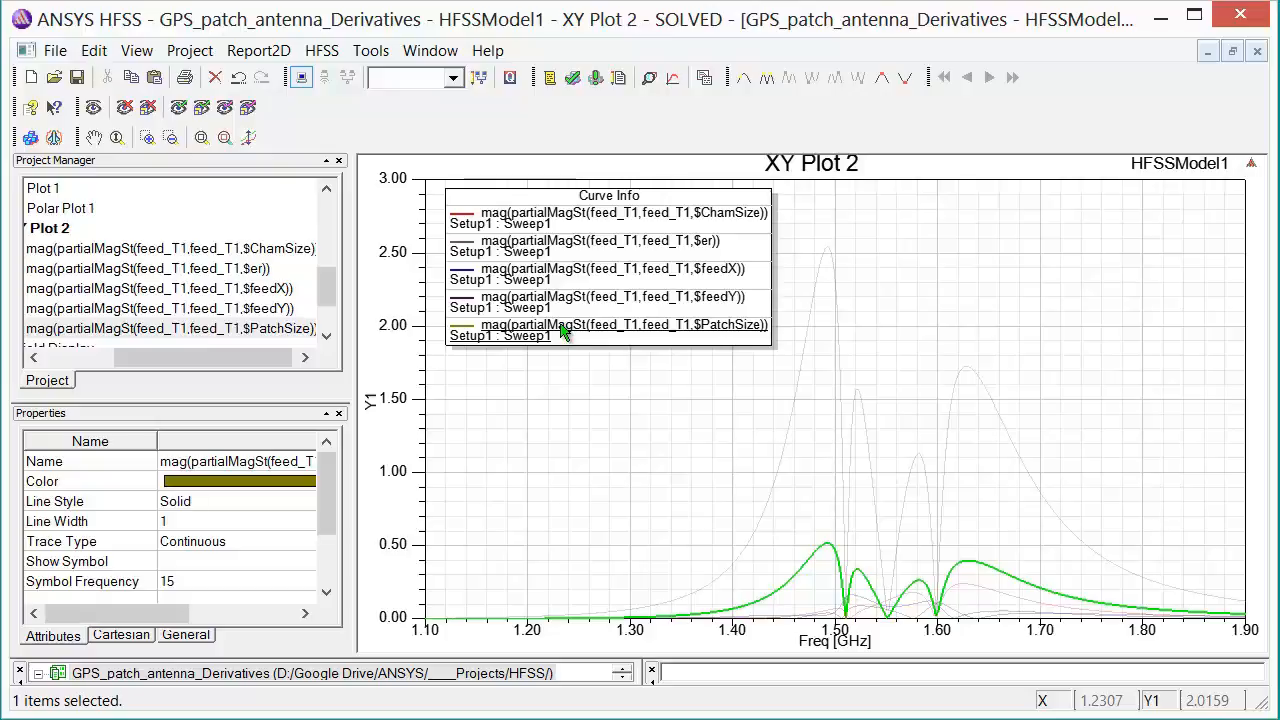
mouse_move(565, 325)
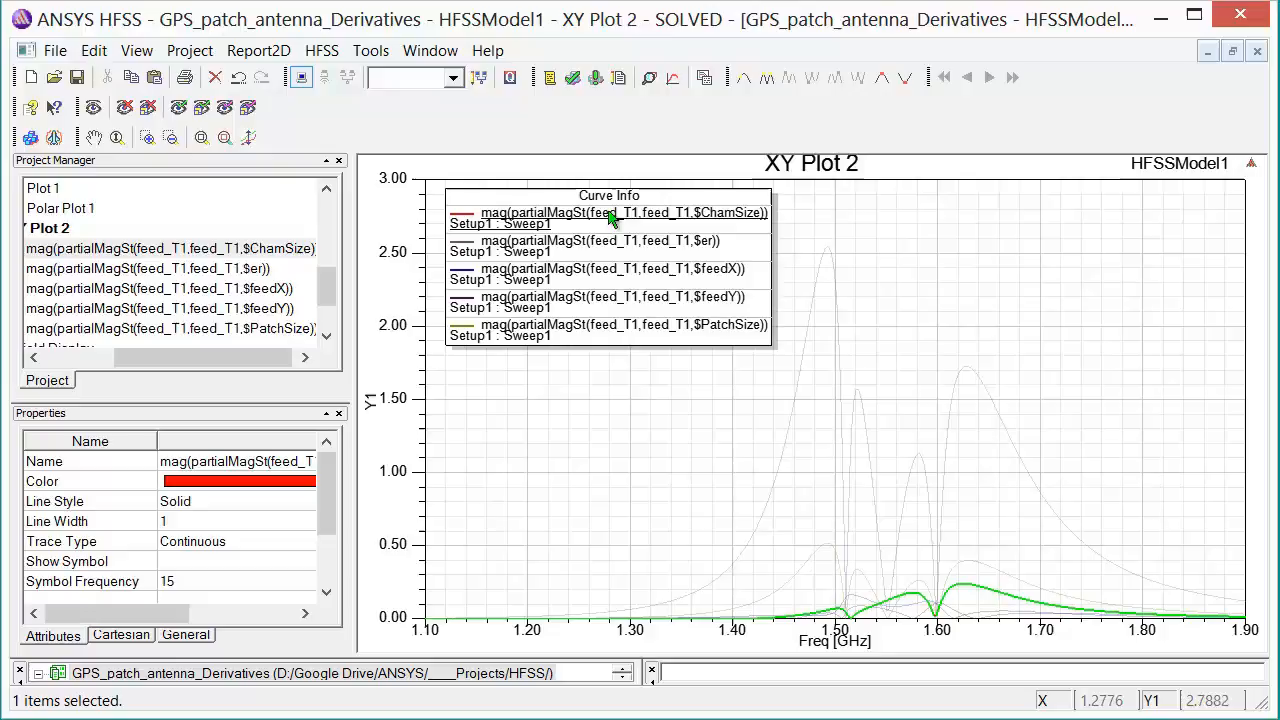
mouse_move(617, 218)
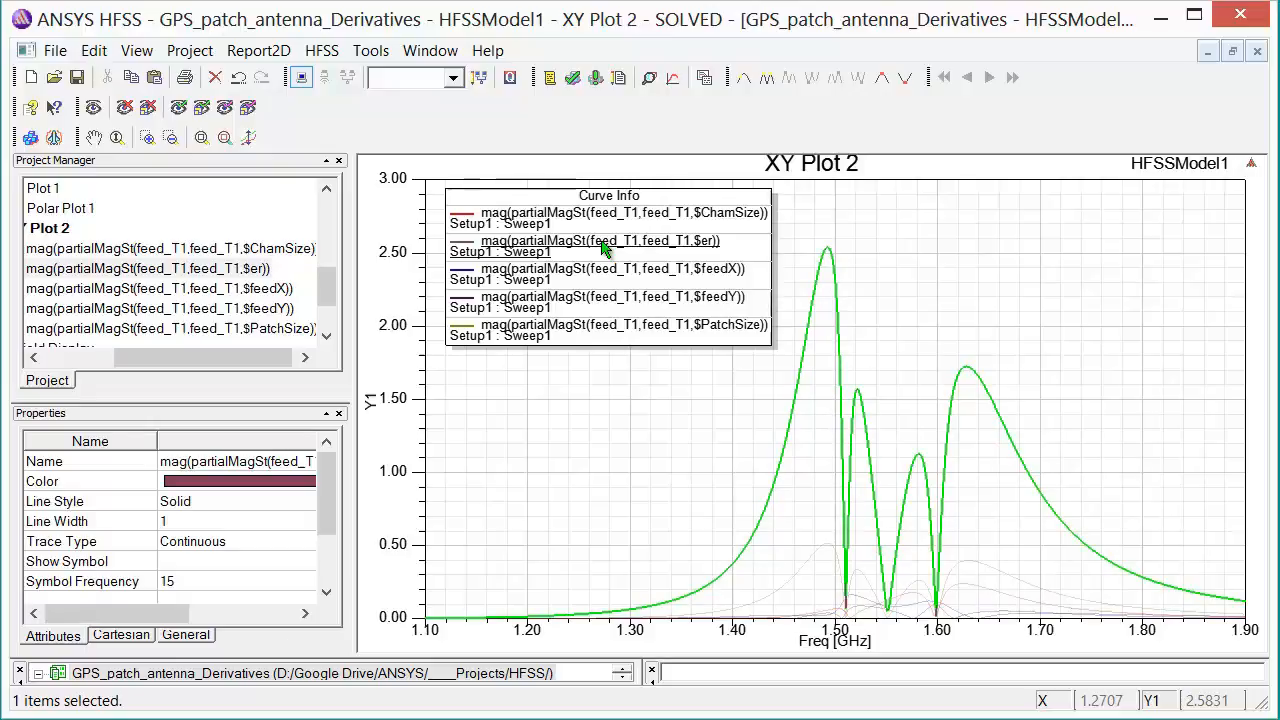
mouse_move(615, 248)
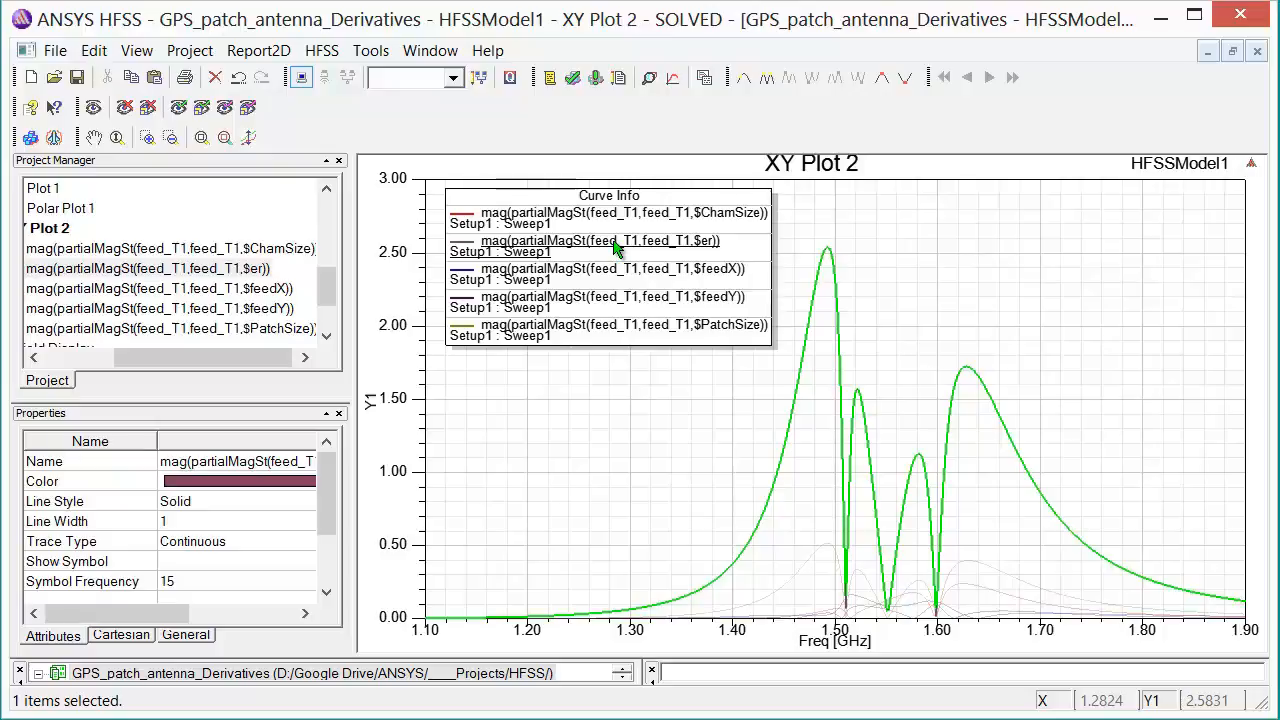
Deselect the highlighted $er sensitivity curve in XY Plot 2.
click(653, 391)
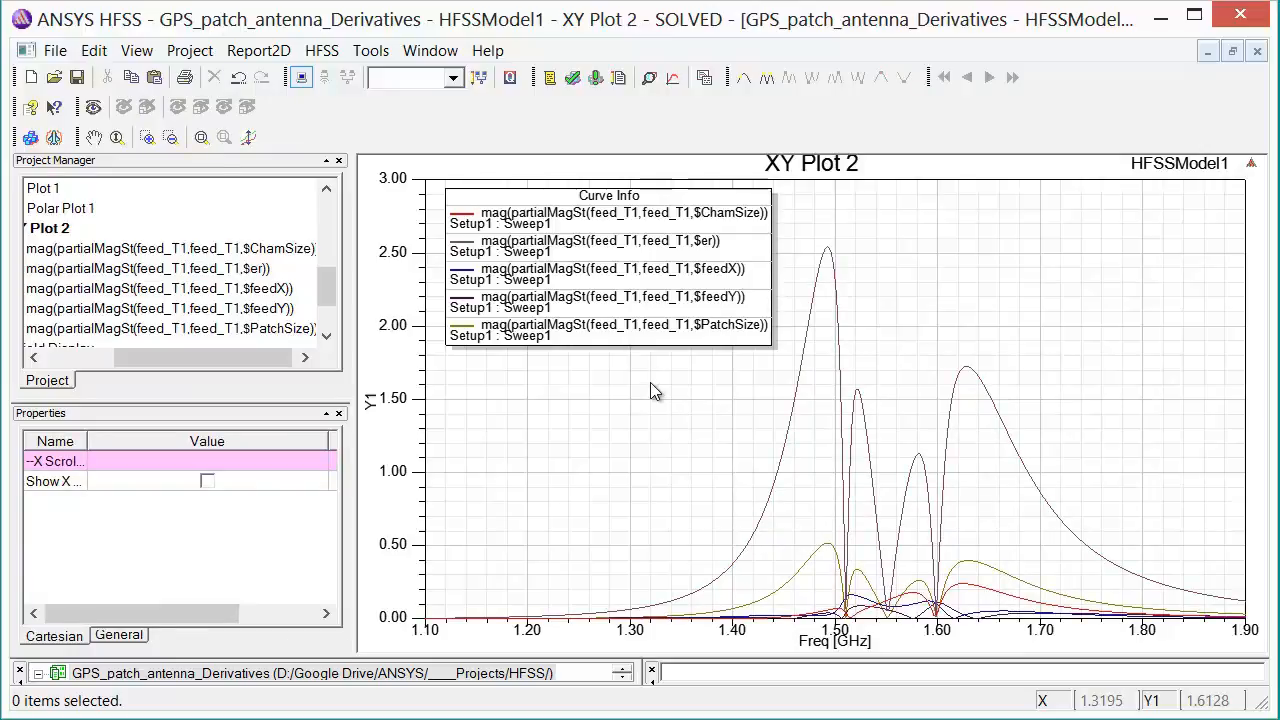
mouse_move(666, 397)
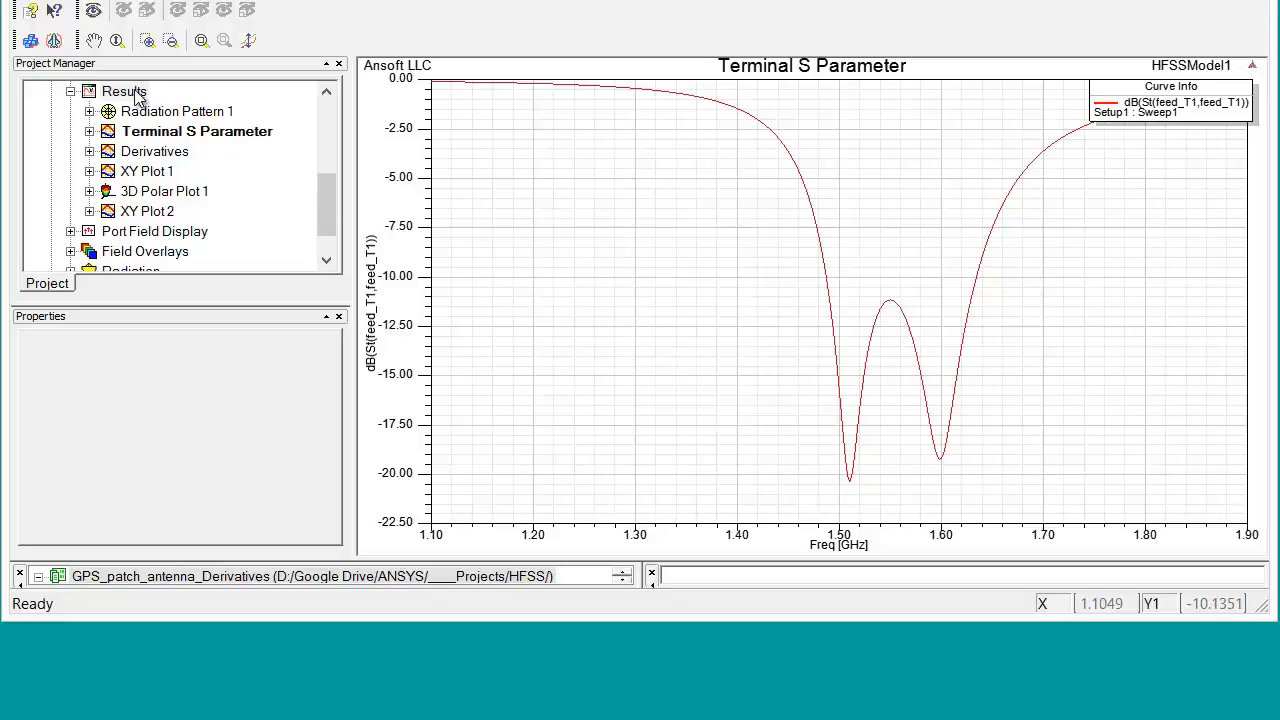
Create XY Plot 3 with Derivative set to All, then open Report Tuning.
right_click(124, 91)
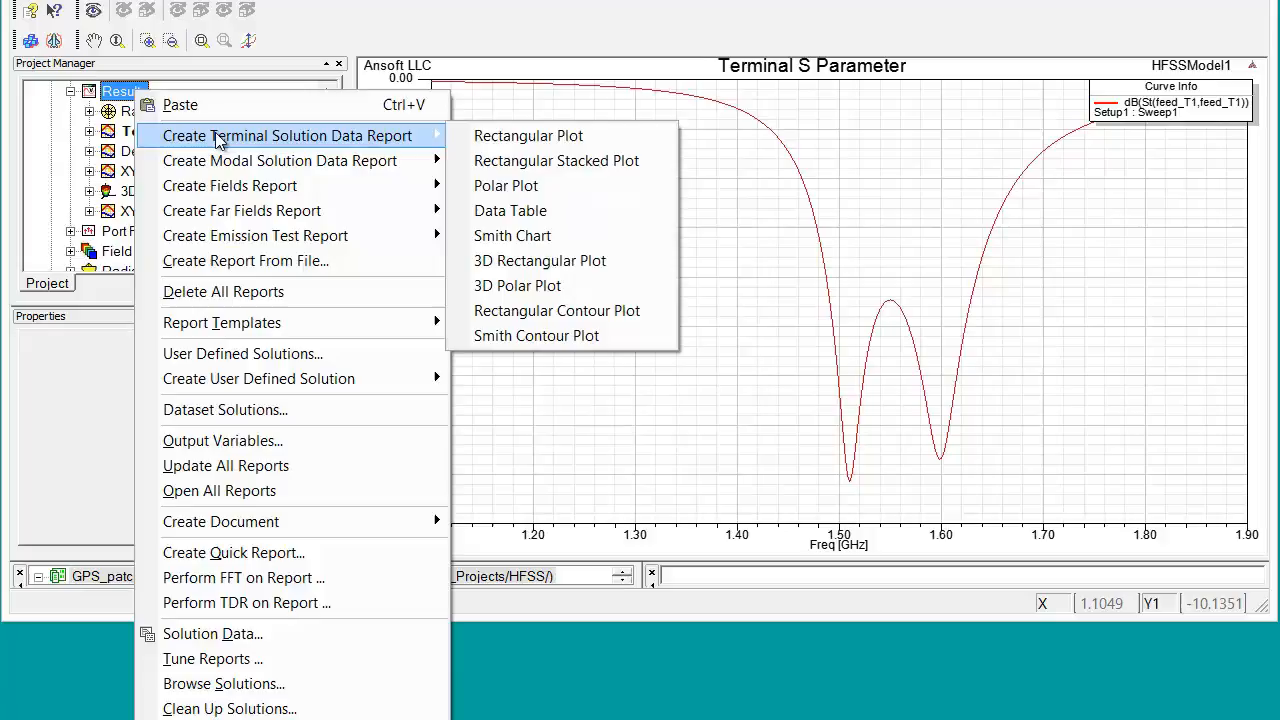
mouse_move(402, 148)
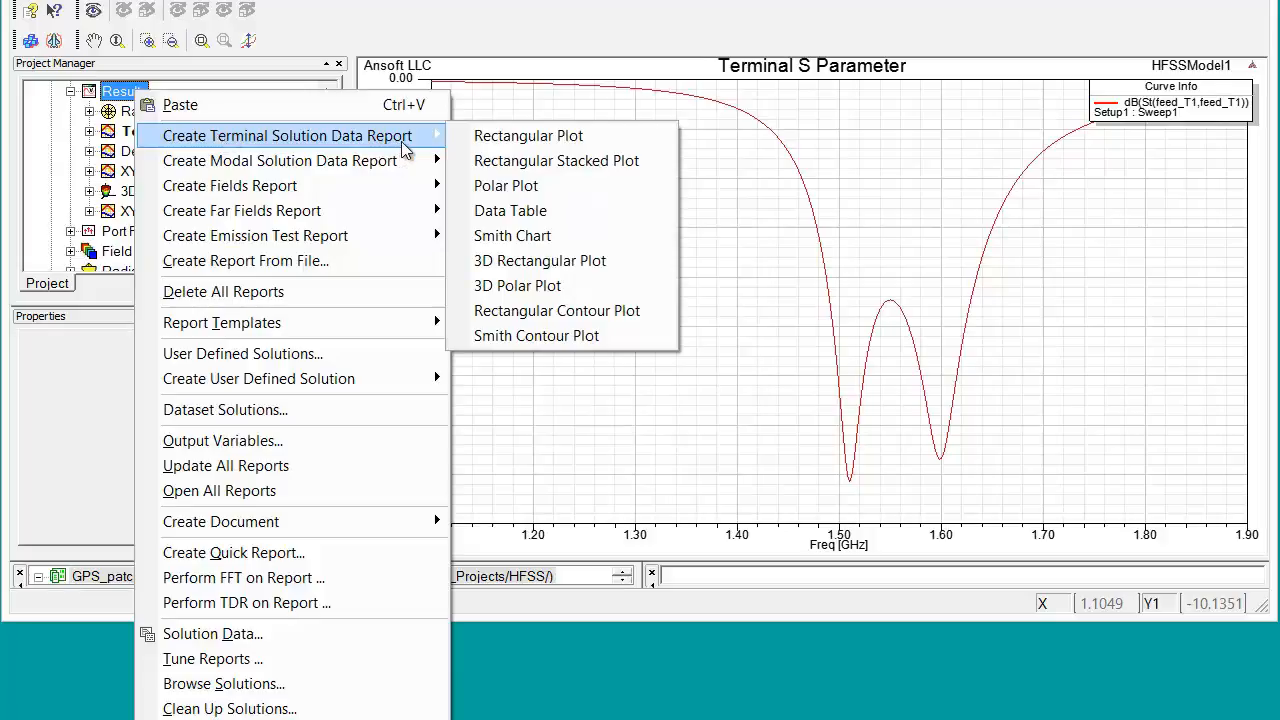
mouse_move(528, 135)
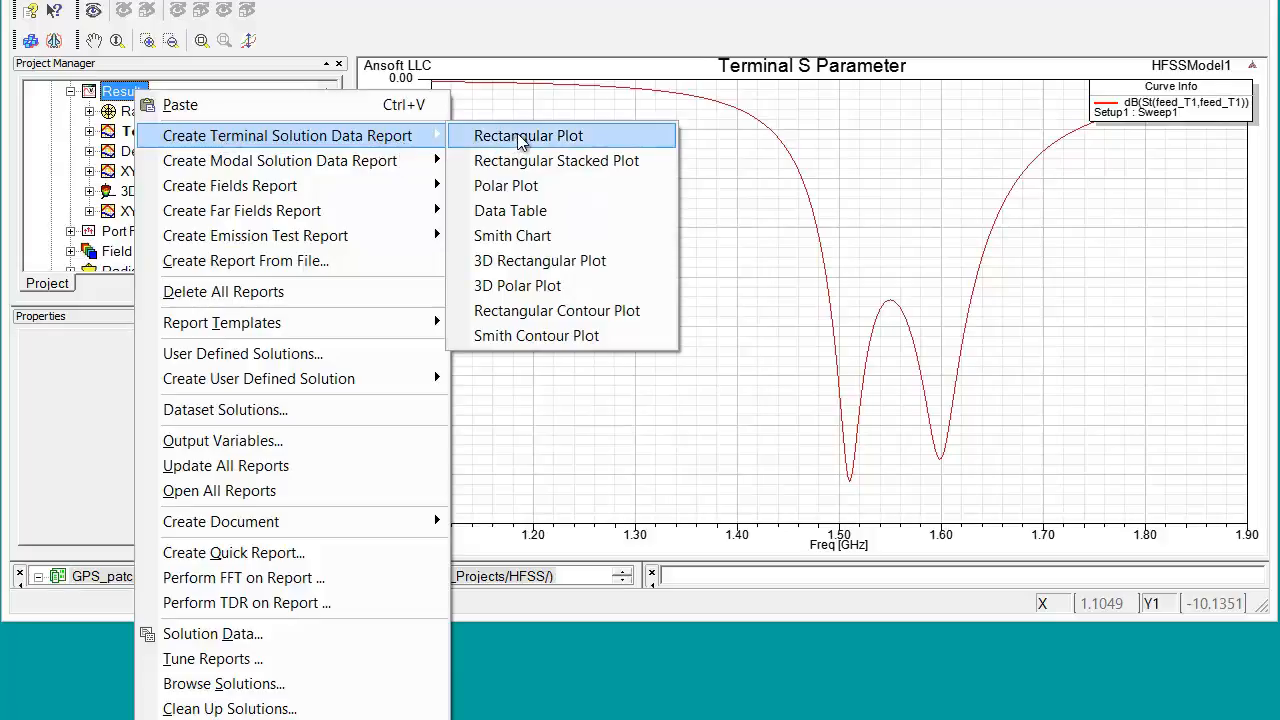
click(527, 135)
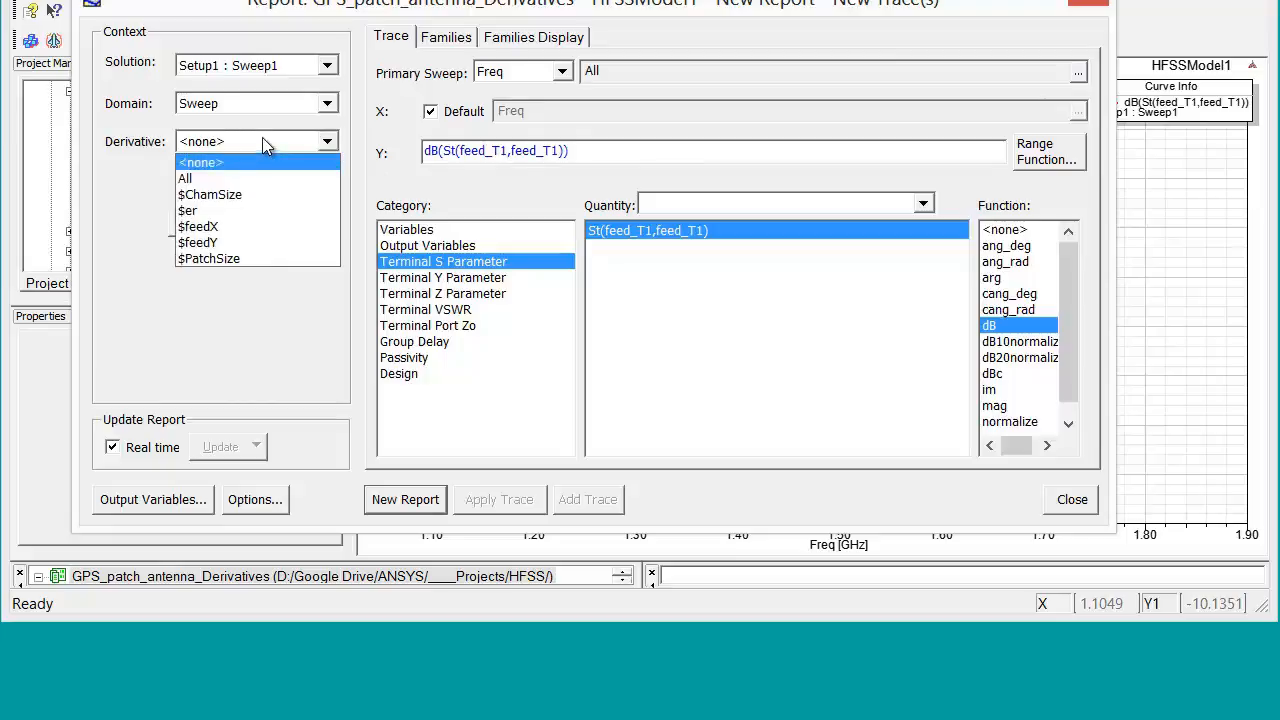
click(185, 178)
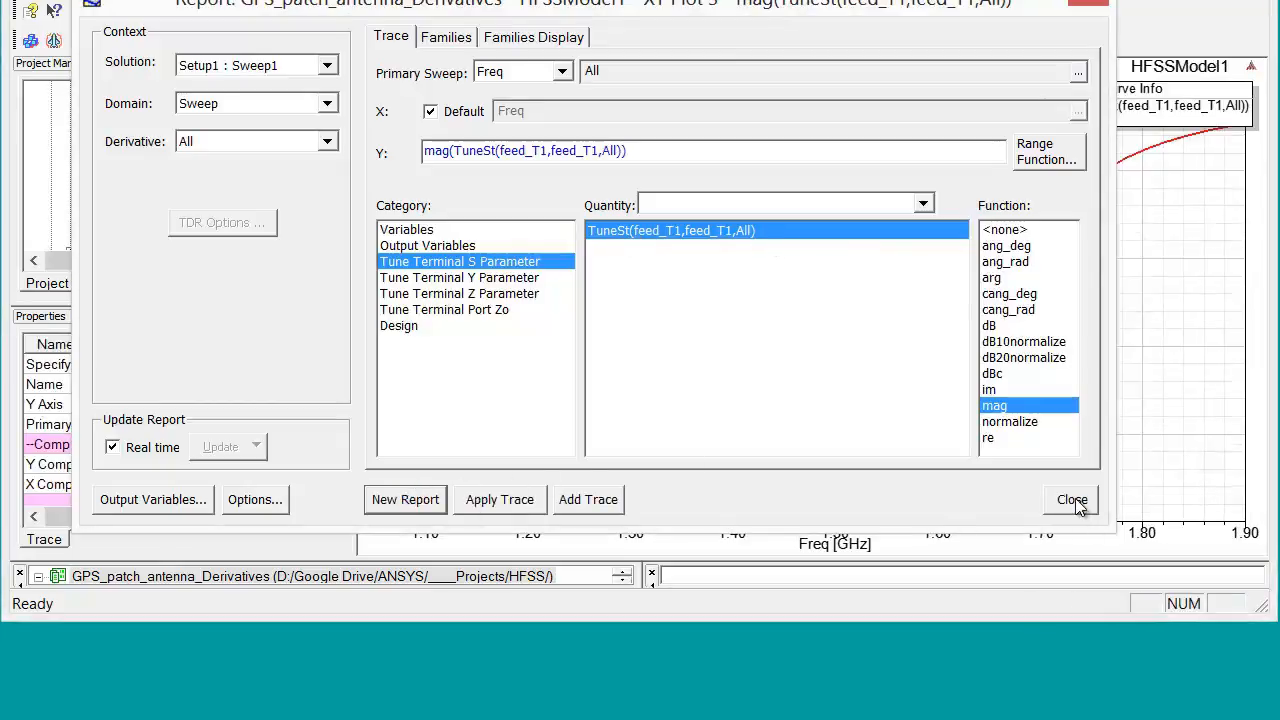
click(1071, 499)
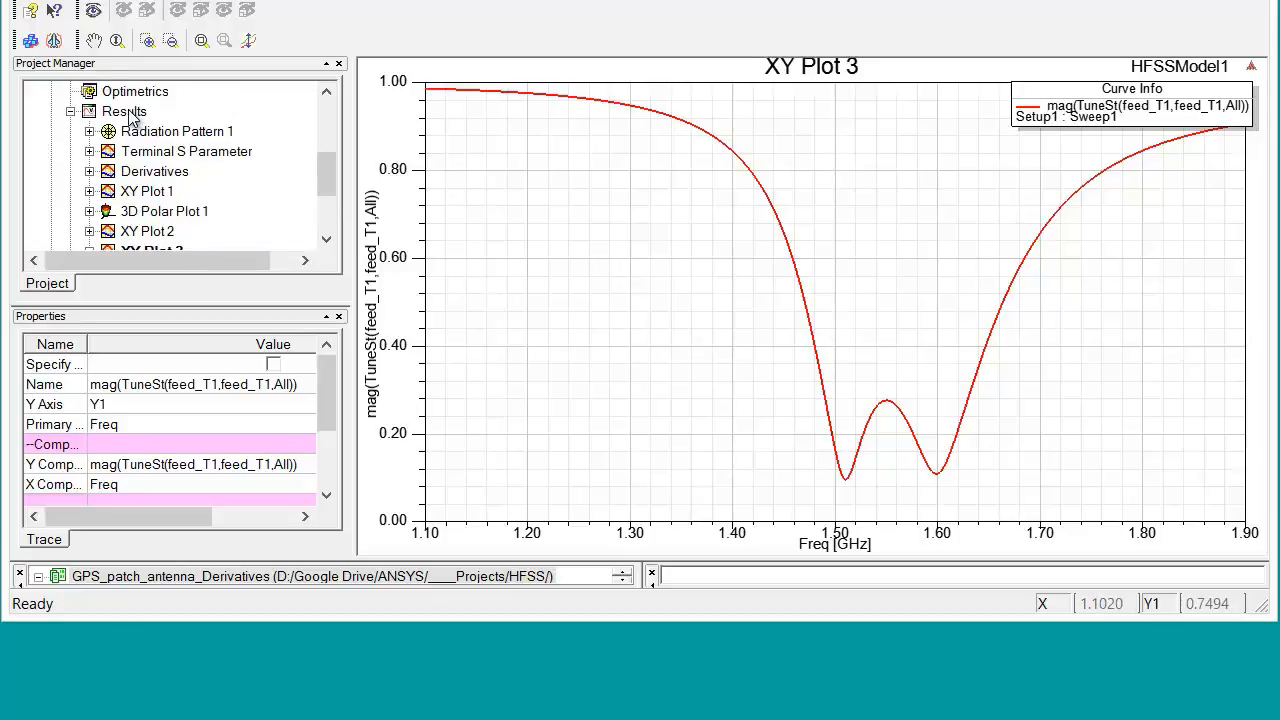
right_click(124, 111)
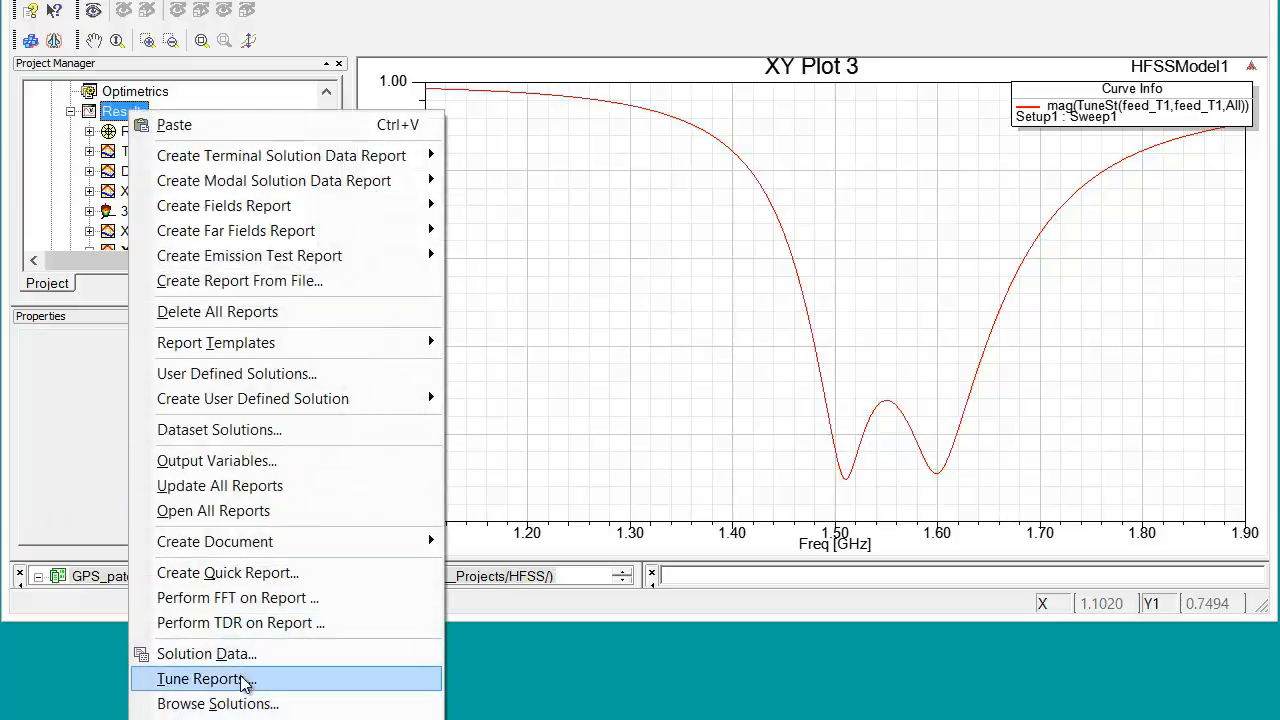
click(205, 679)
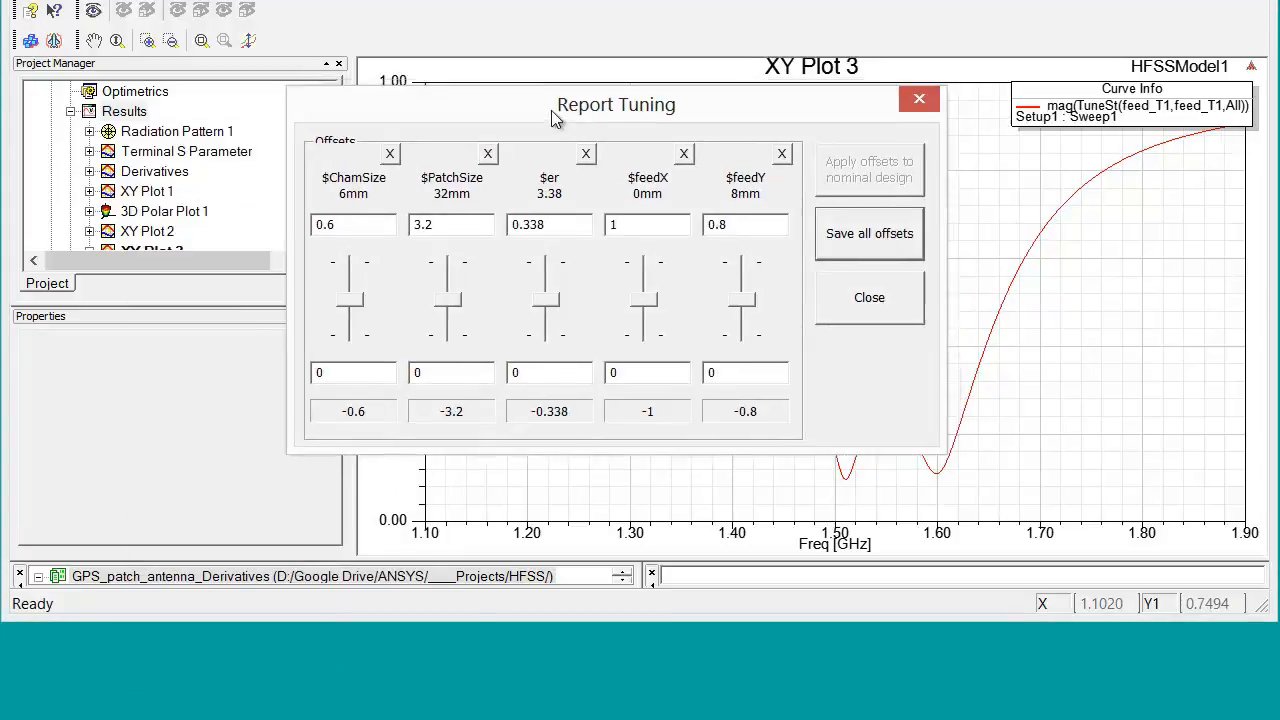
Set tuning offsets ChamSize 0.192, PatchSize -0.896, er -0.01352, feedX 0.42, feedY -0.288.
drag(616, 105, 375, 175)
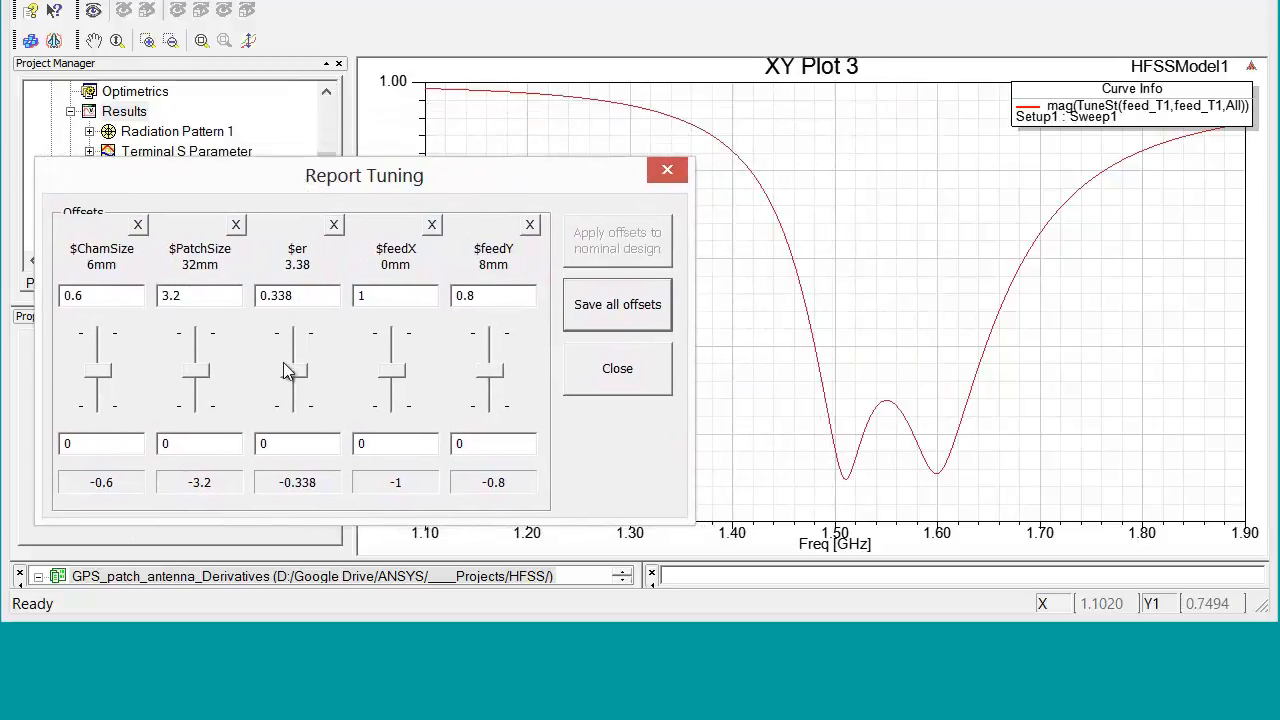
drag(297, 390, 297, 355)
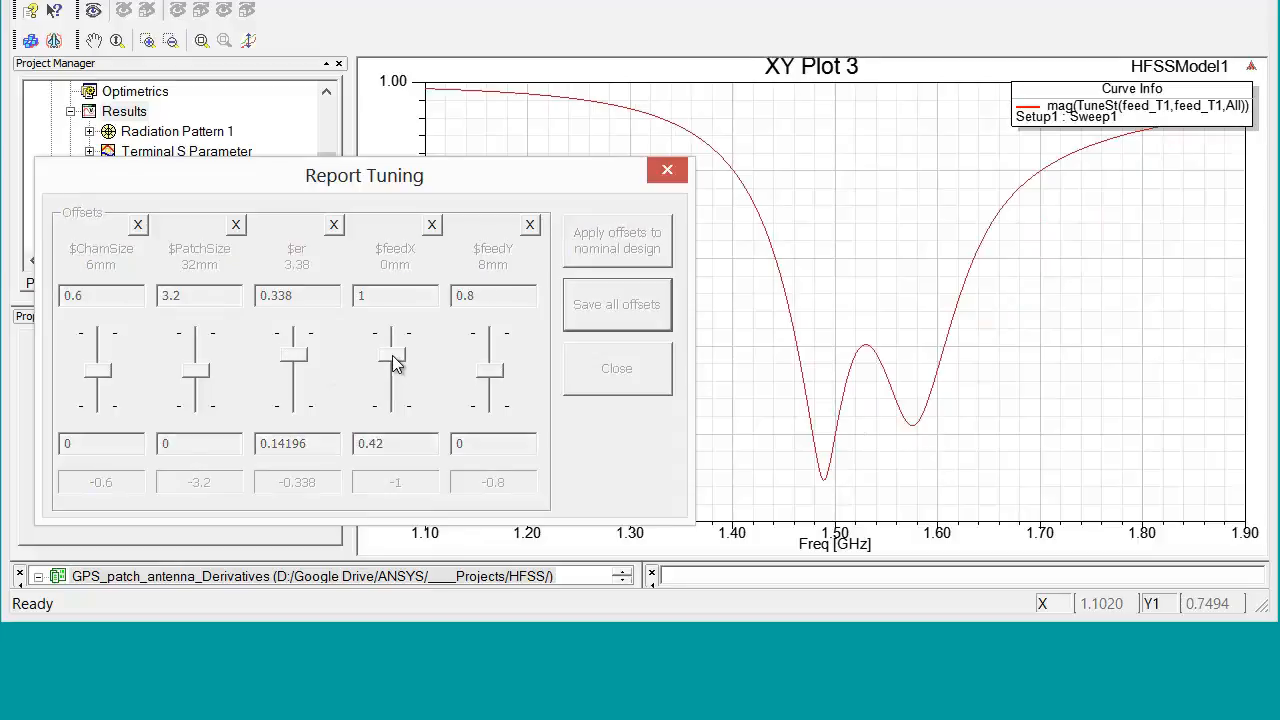
drag(489, 355, 489, 405)
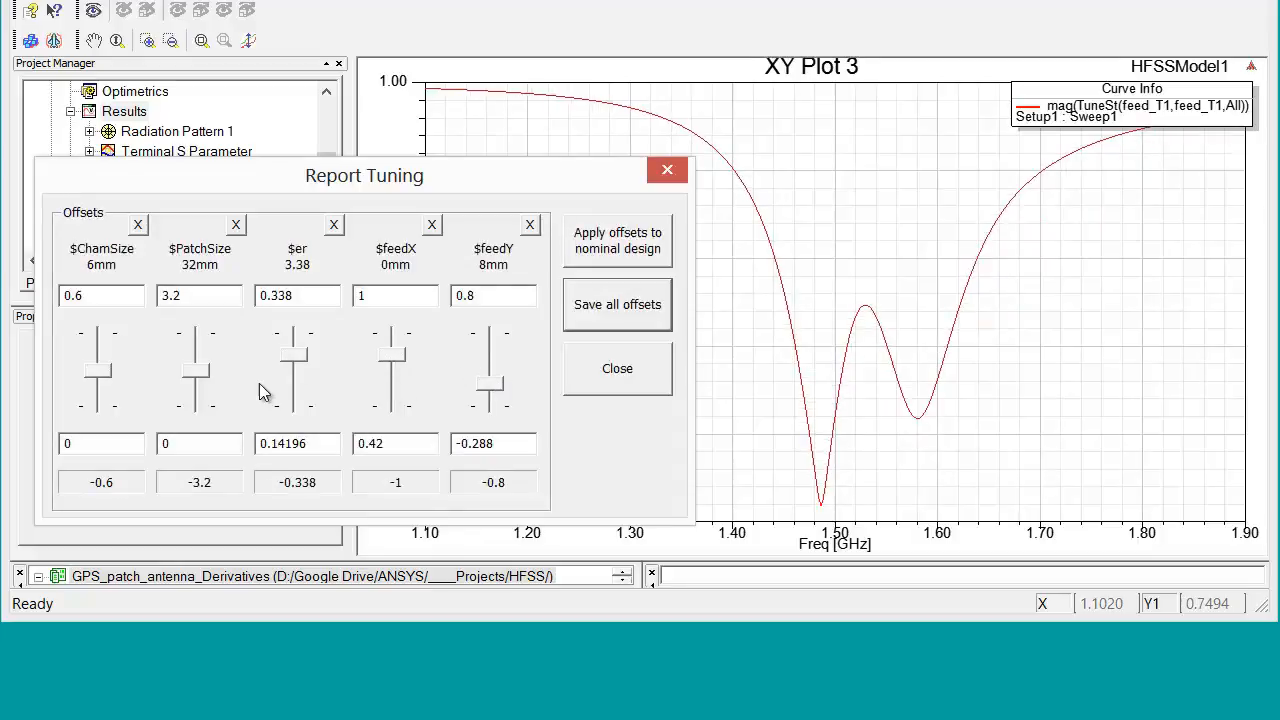
drag(199, 360, 199, 335)
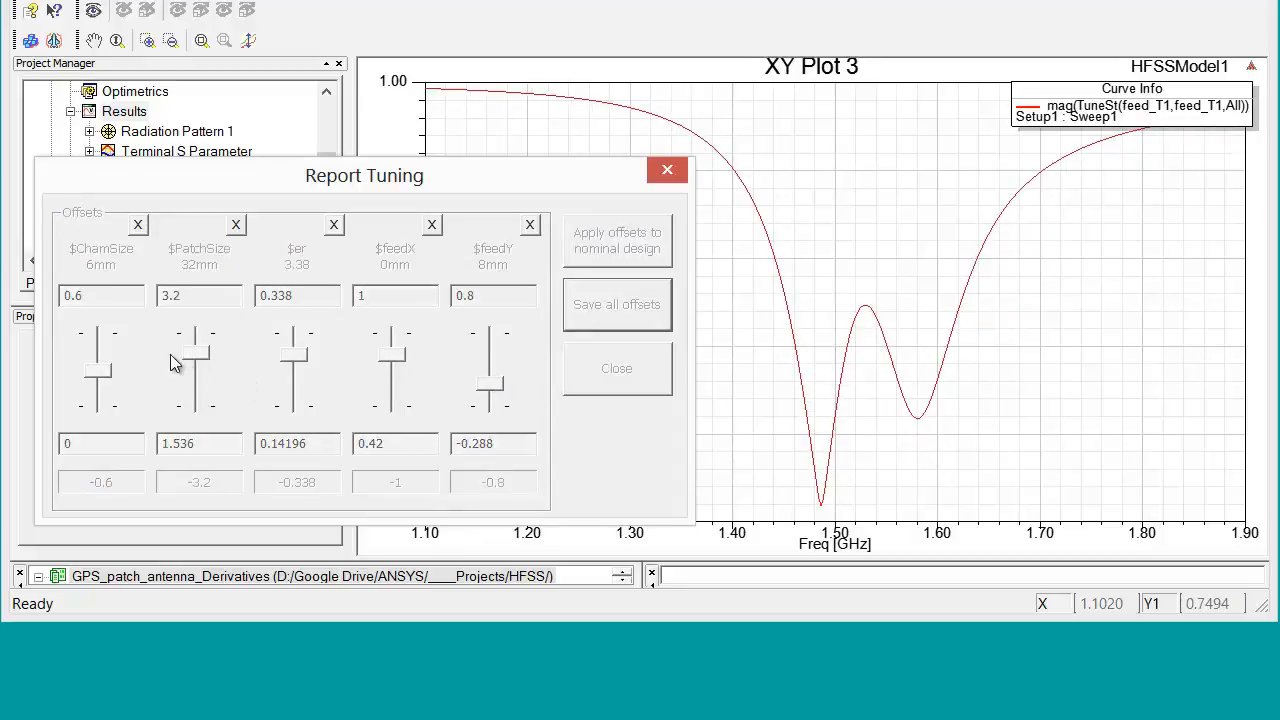
drag(198, 340, 198, 390)
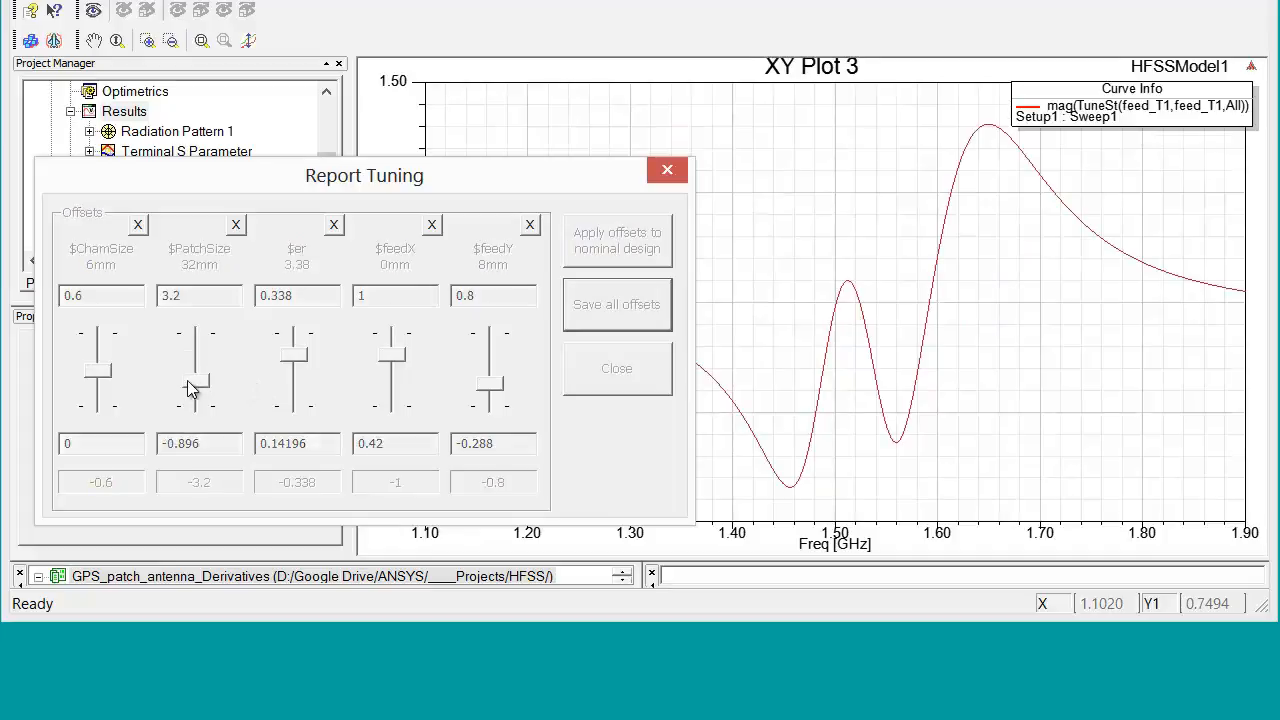
drag(95, 390, 103, 360)
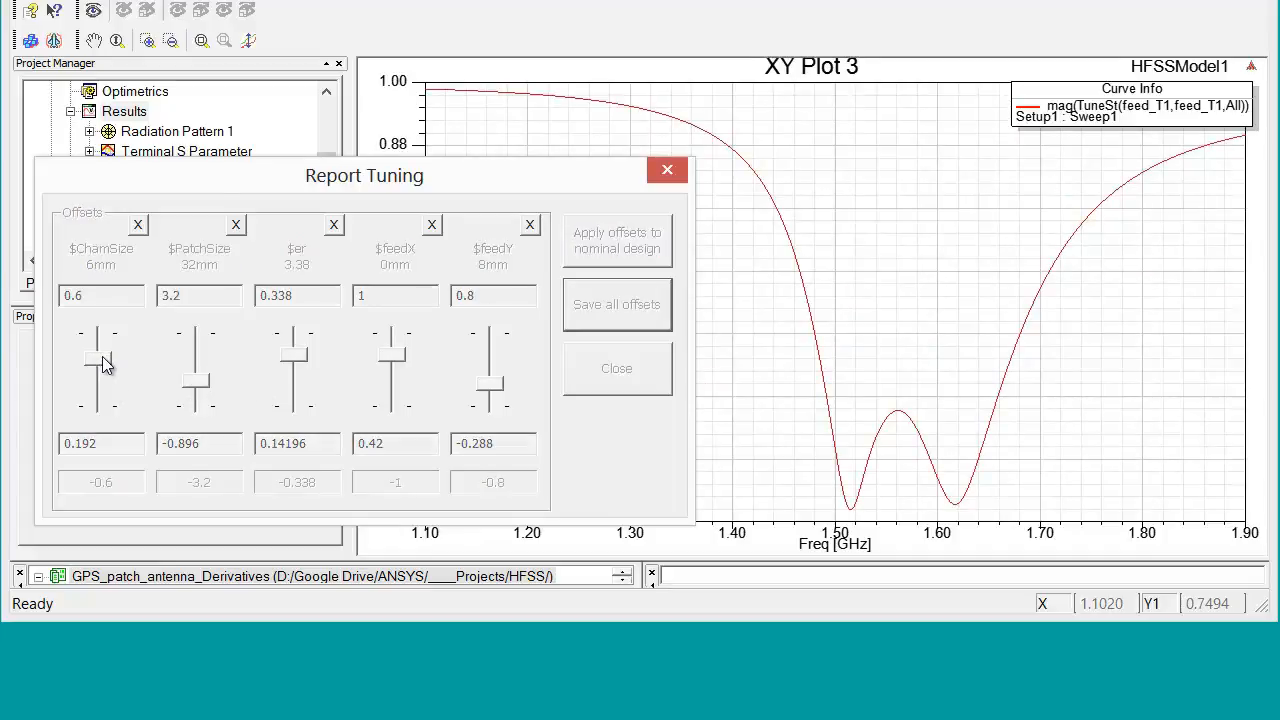
drag(297, 357, 297, 378)
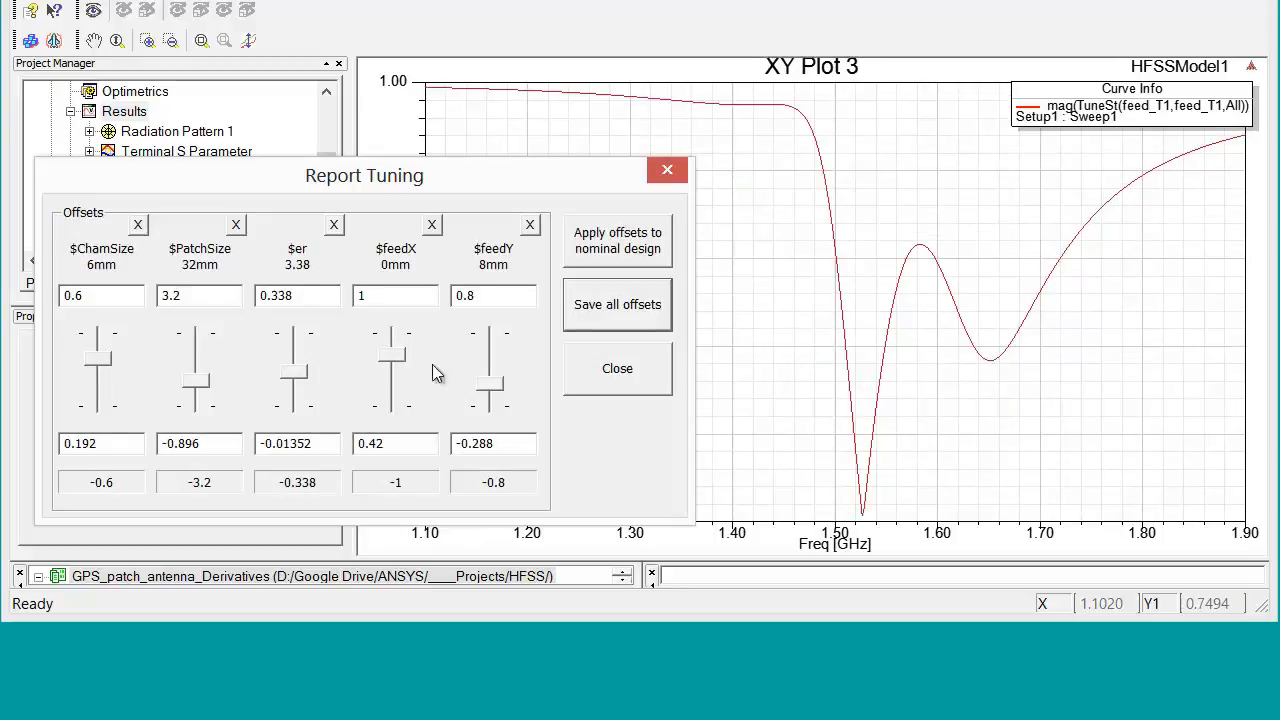
mouse_move(532, 350)
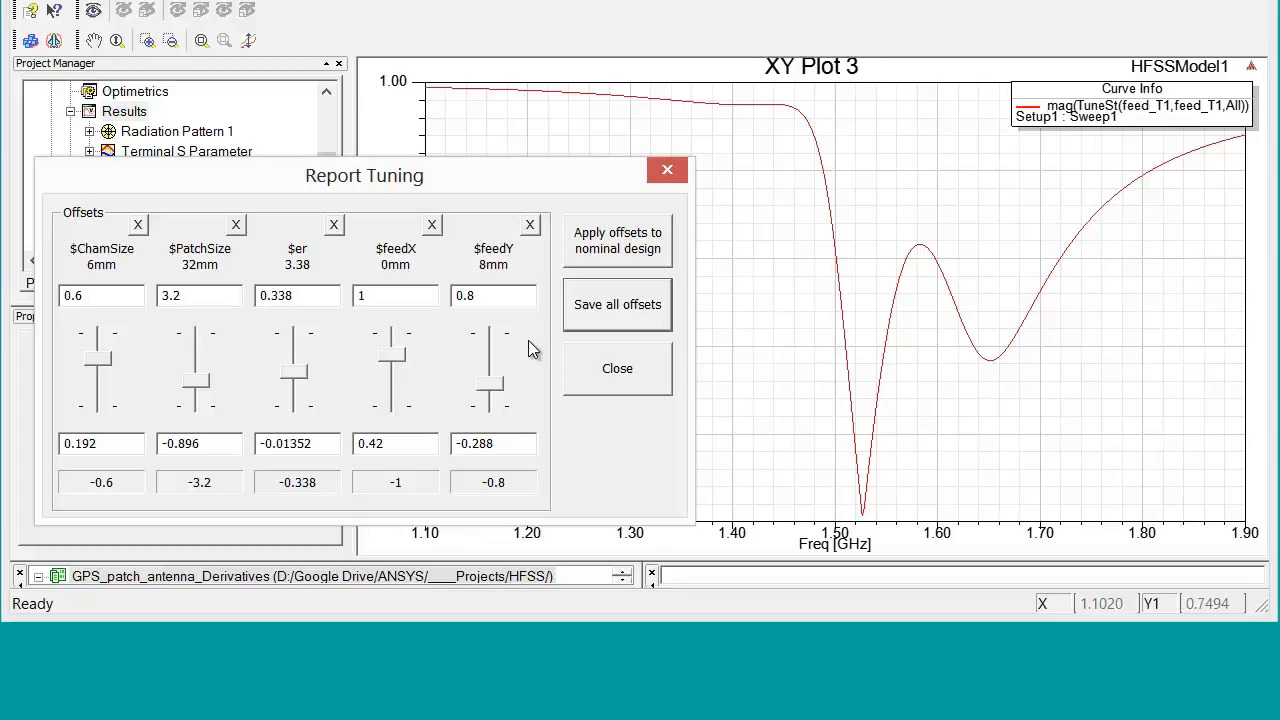
mouse_move(538, 353)
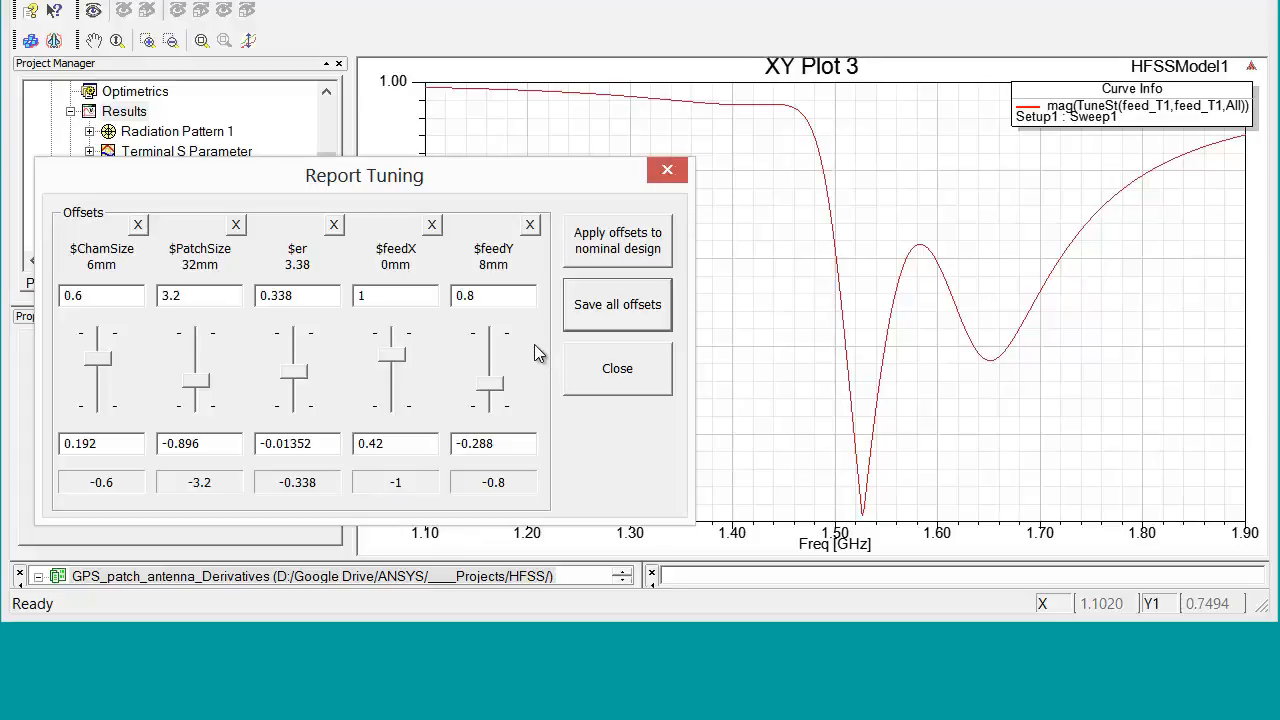
mouse_move(547, 292)
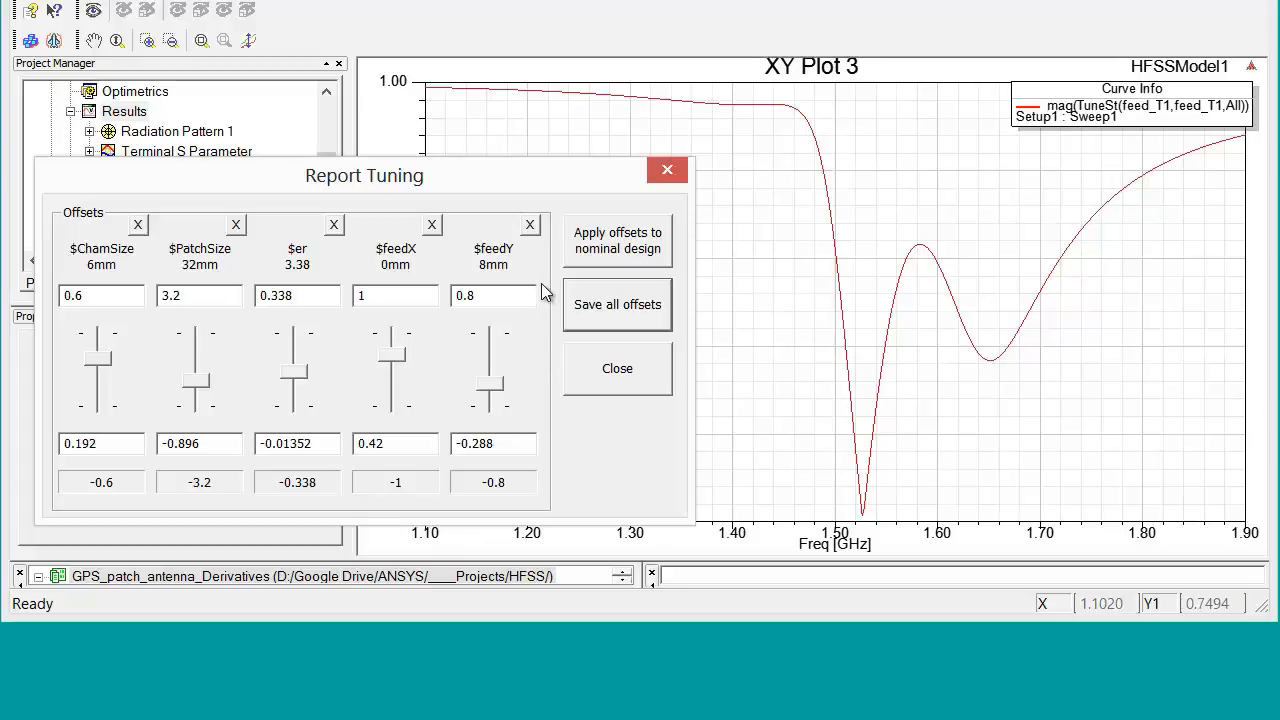